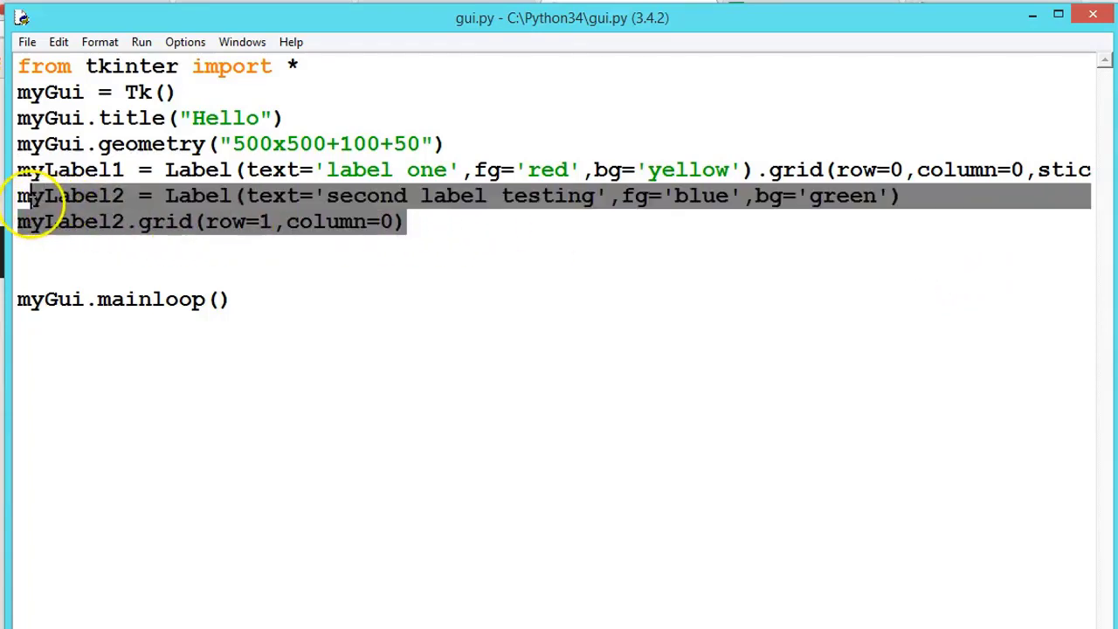
- Delete the myLabel2 lines, switch label one from grid to pack(), and save gui.py
{"action": "key", "text": "Delete"}
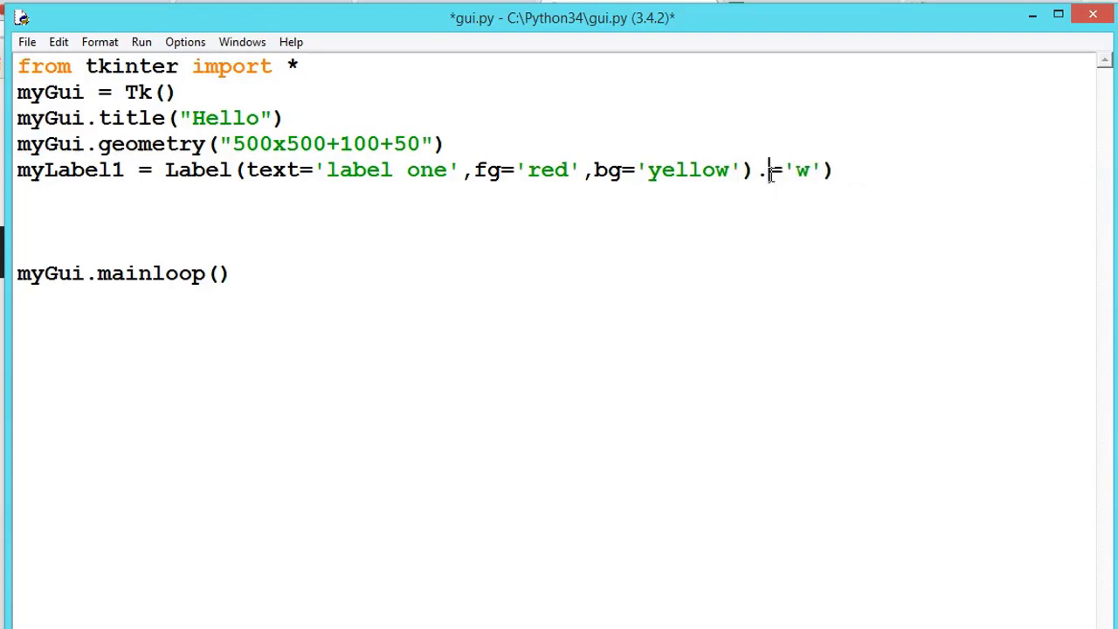
{"action": "key", "text": "BackSpace"}
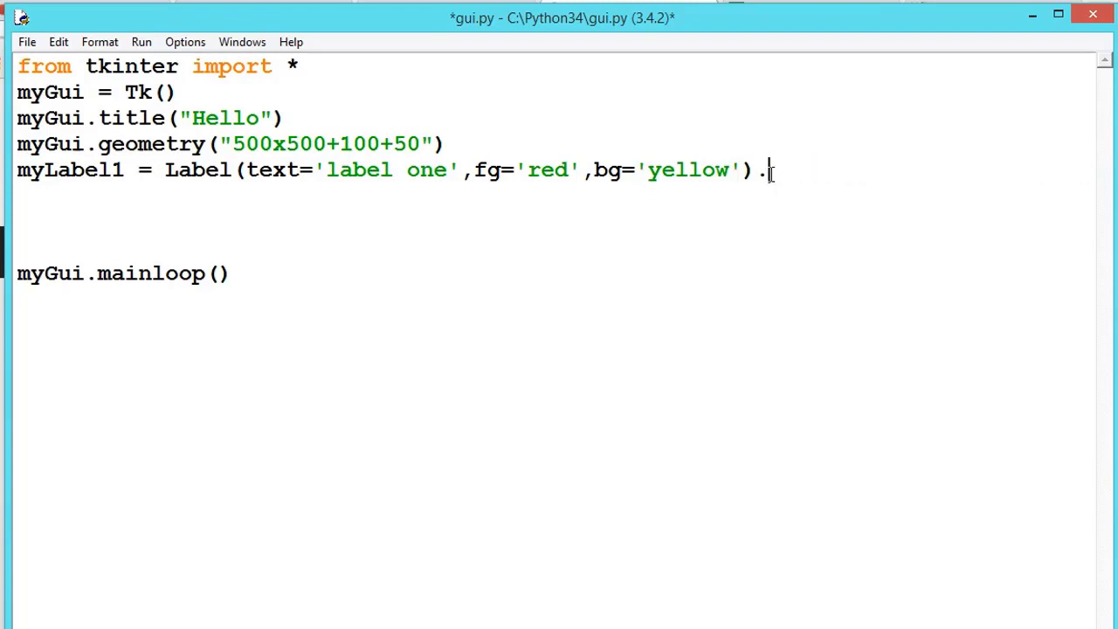
{"action": "type", "text": "pack()"}
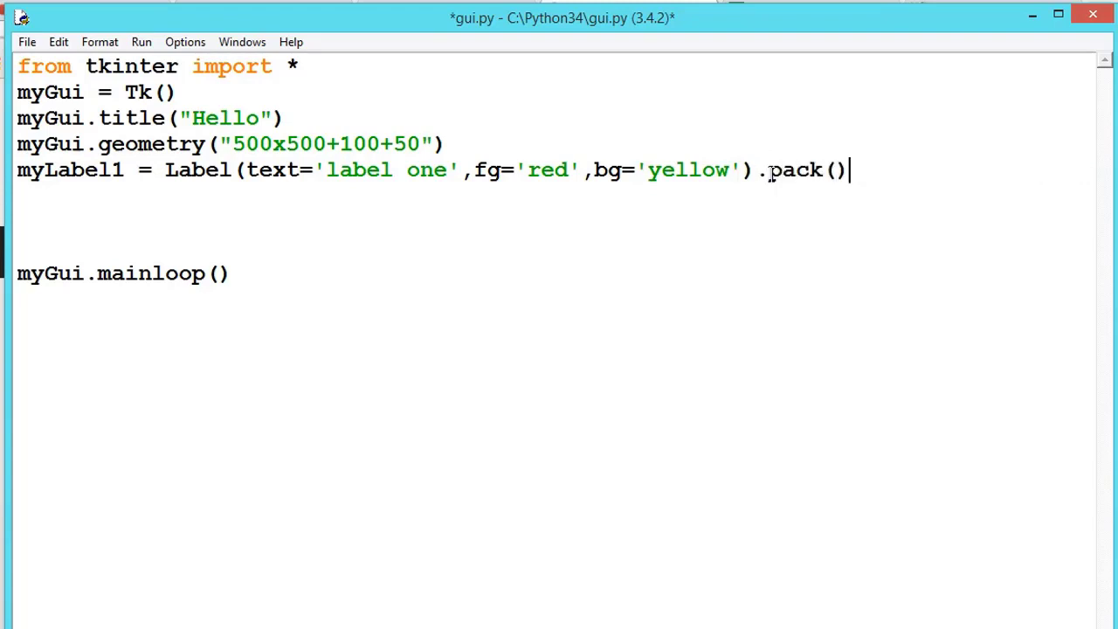
{"action": "key", "text": "ctrl+s"}
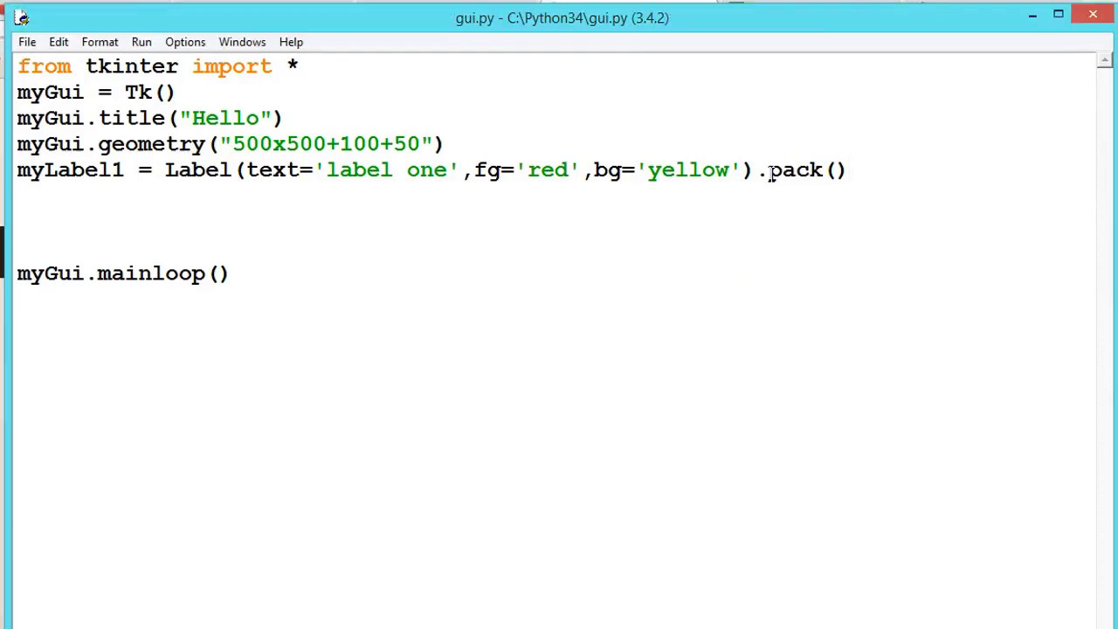
{"action": "key", "text": "F5"}
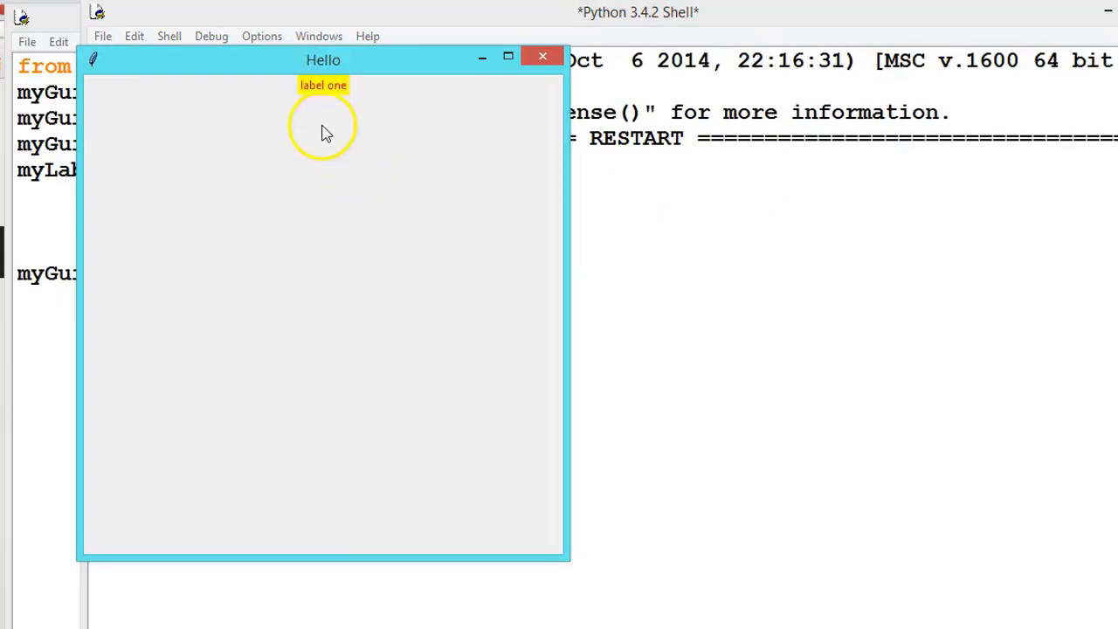
{"action": "mouse_move", "coordinate": [343, 136]}
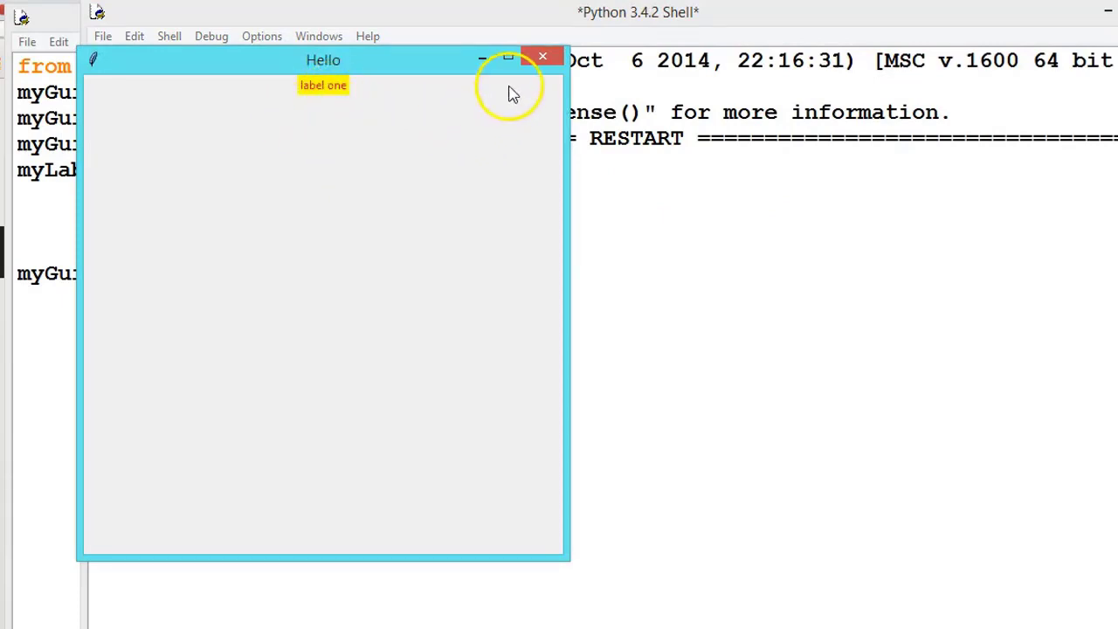
{"action": "left_click", "coordinate": [541, 56]}
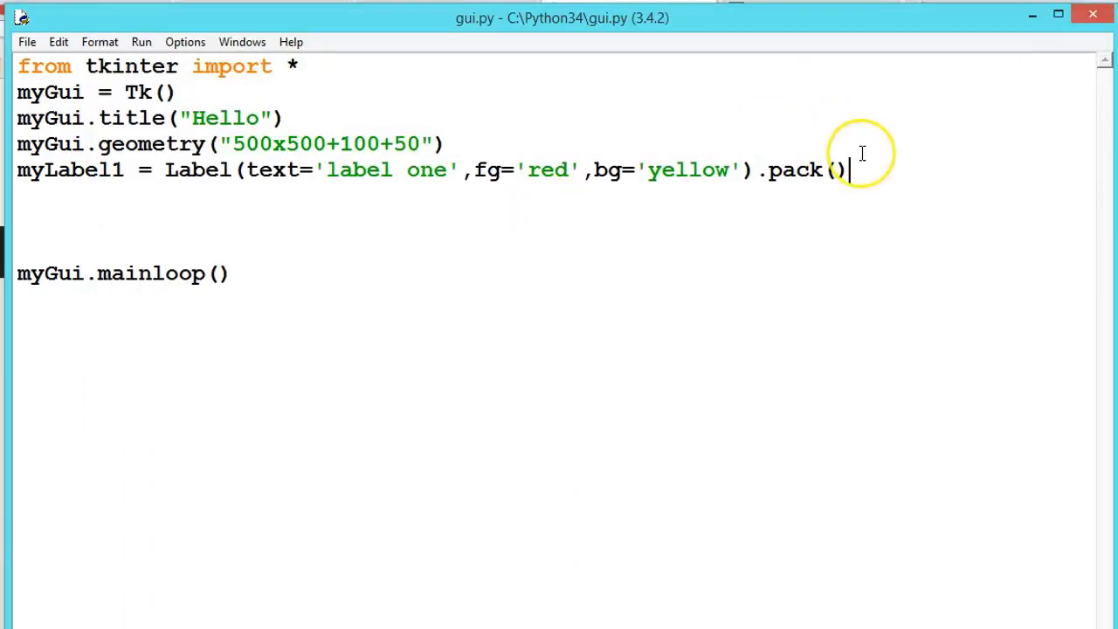
- Write myButton1 = Button(text='enter') on a new line below label one
{"action": "type", "text": "m"}
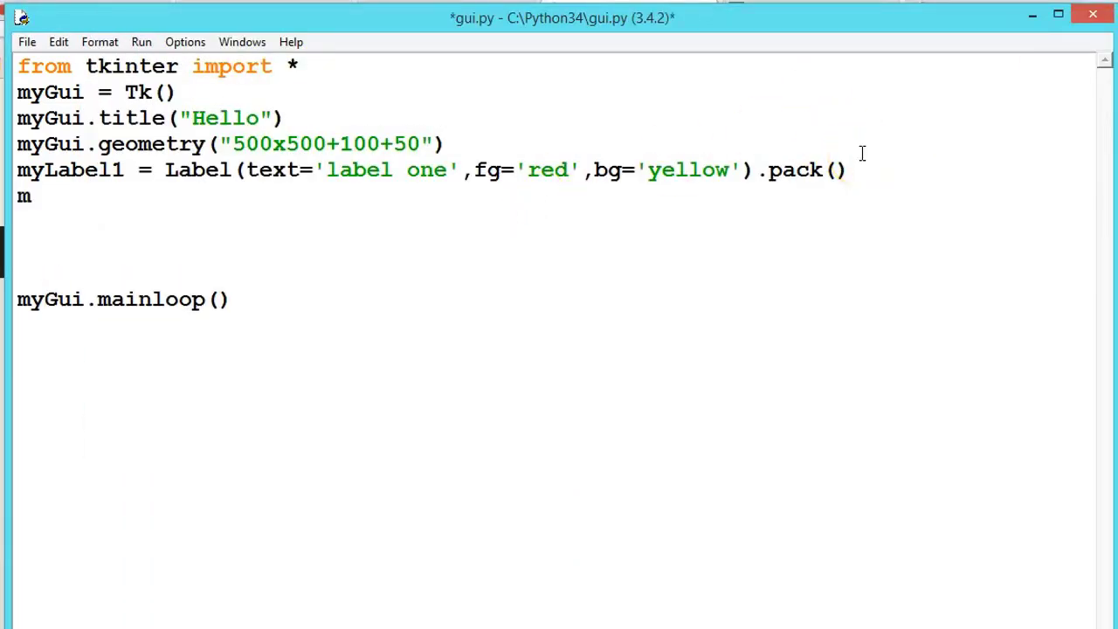
{"action": "type", "text": "yButto"}
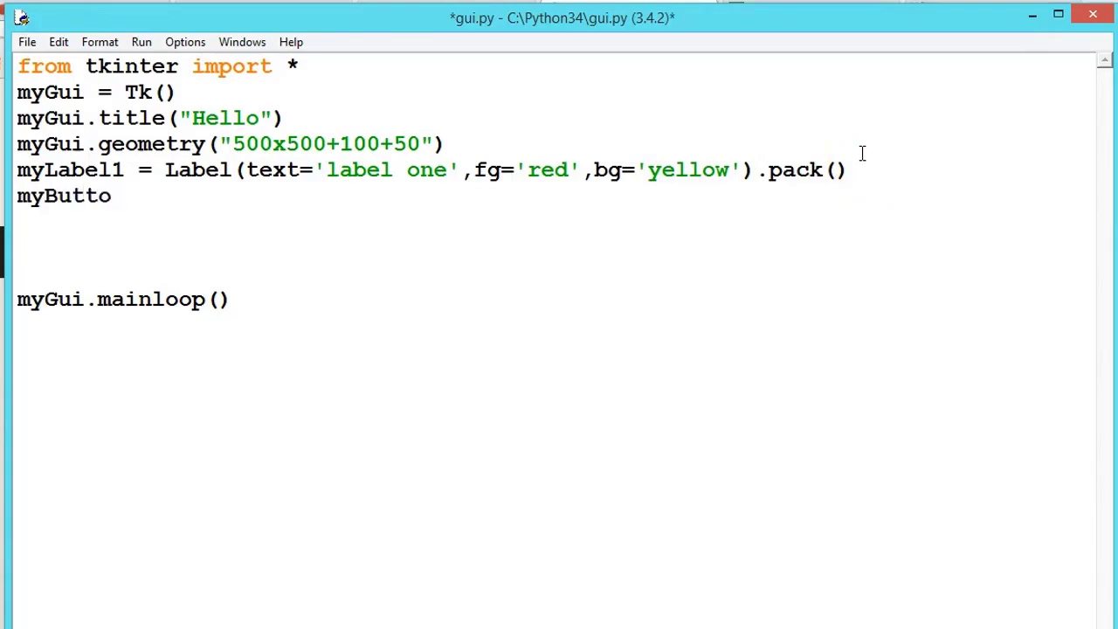
{"action": "type", "text": "n1"}
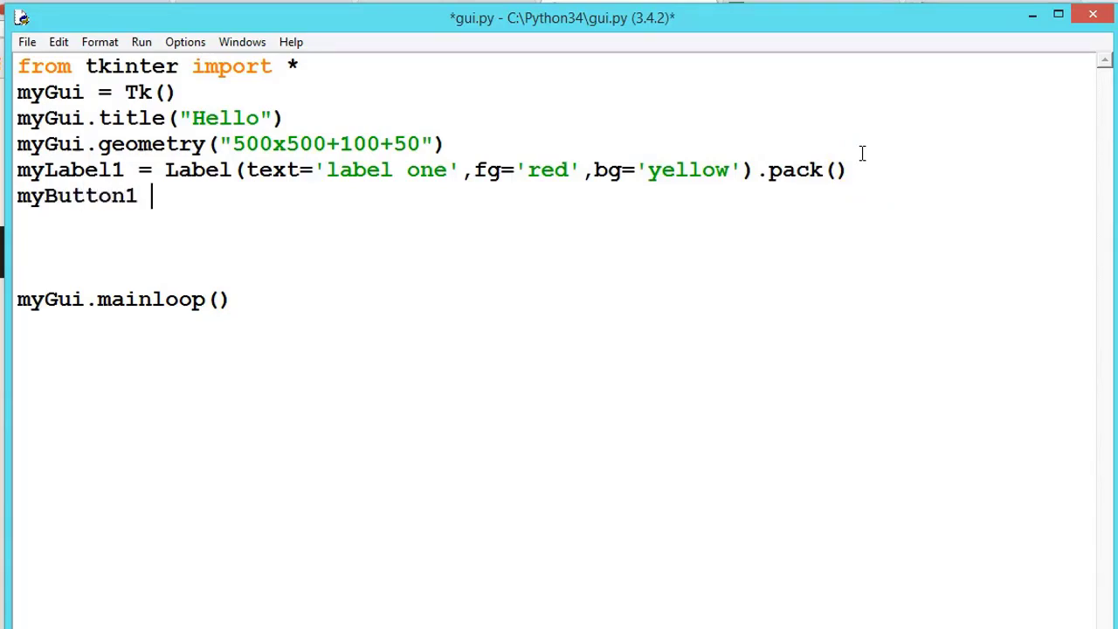
{"action": "type", "text": "="}
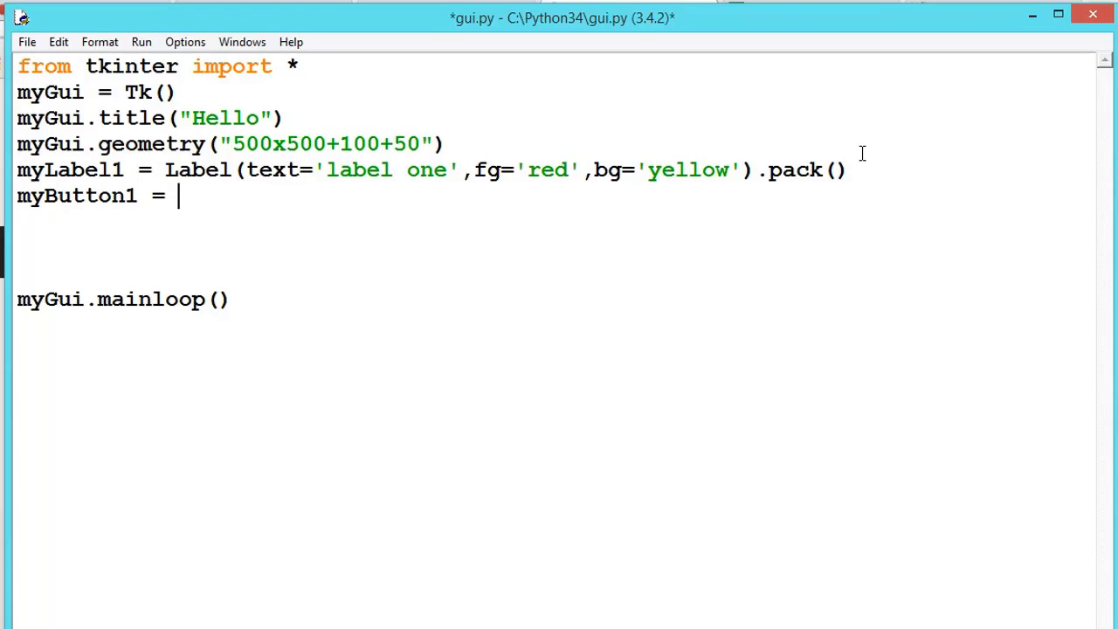
{"action": "type", "text": "Butt"}
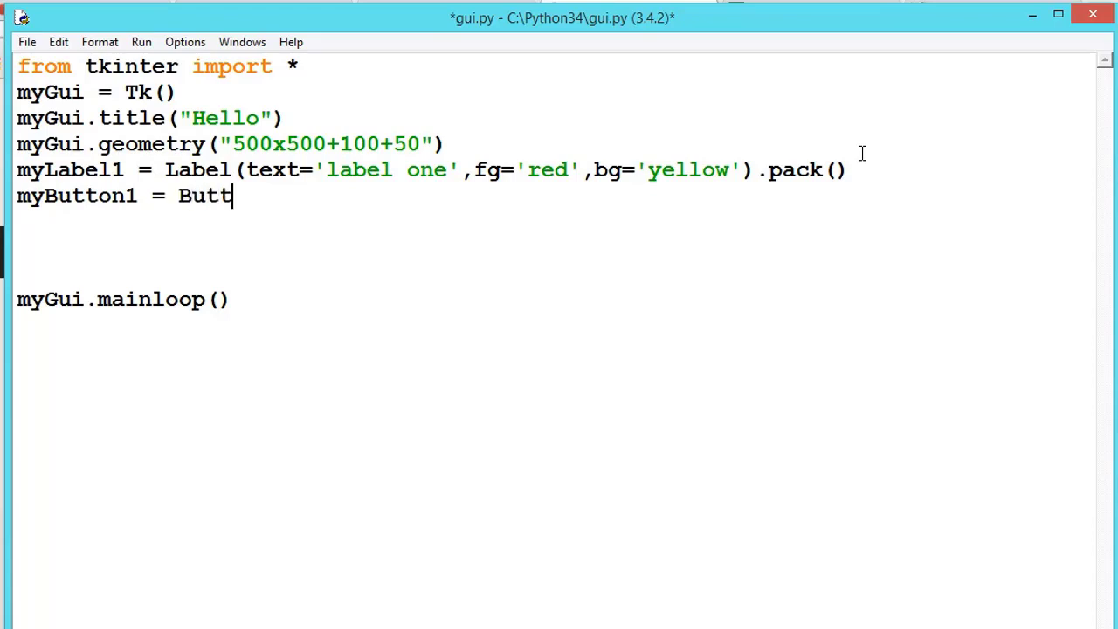
{"action": "type", "text": "on"}
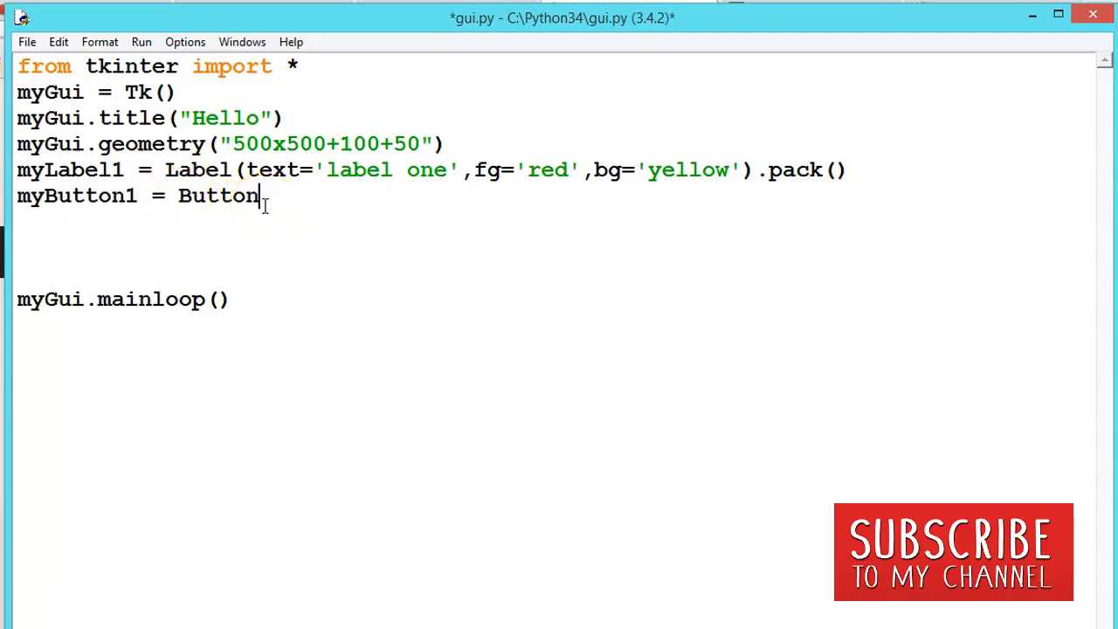
{"action": "type", "text": "()"}
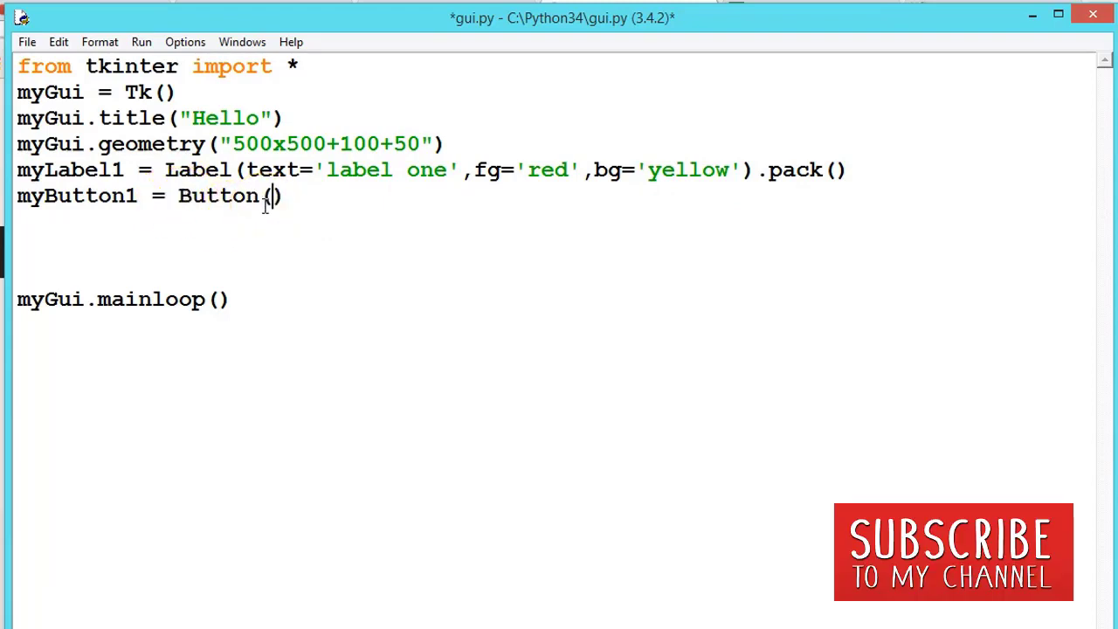
{"action": "mouse_move", "coordinate": [360, 254]}
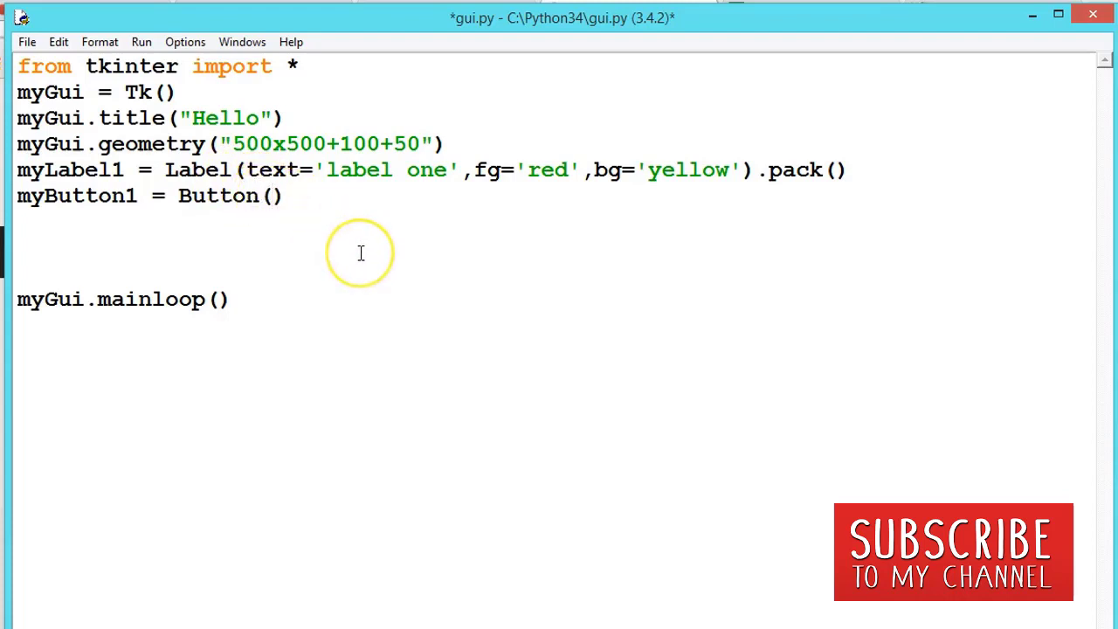
{"action": "type", "text": "text="}
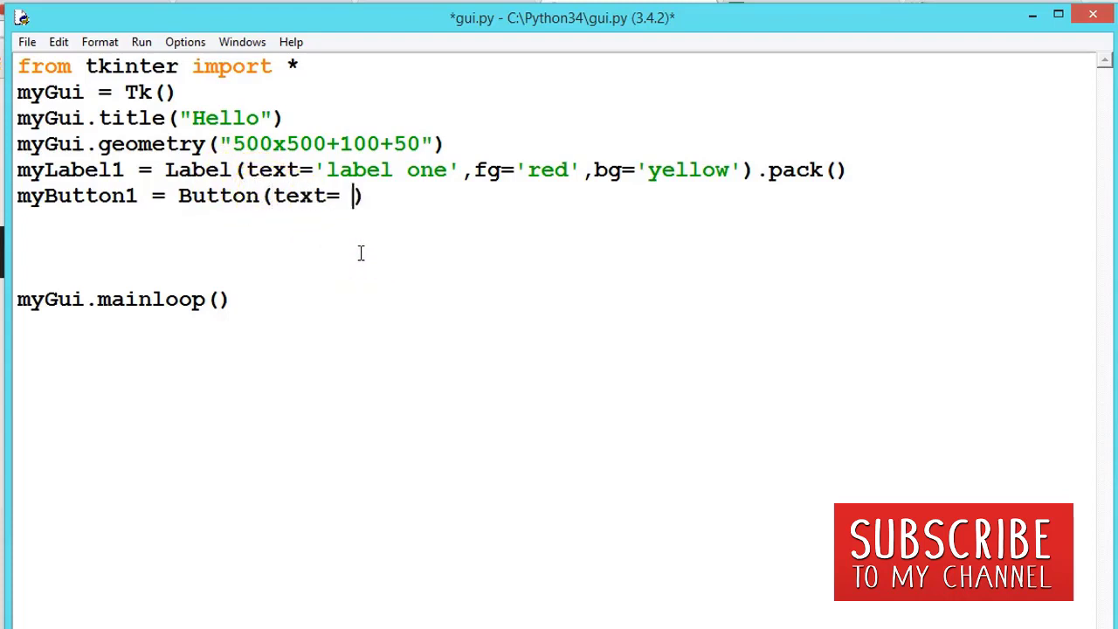
{"action": "type", "text": "''"}
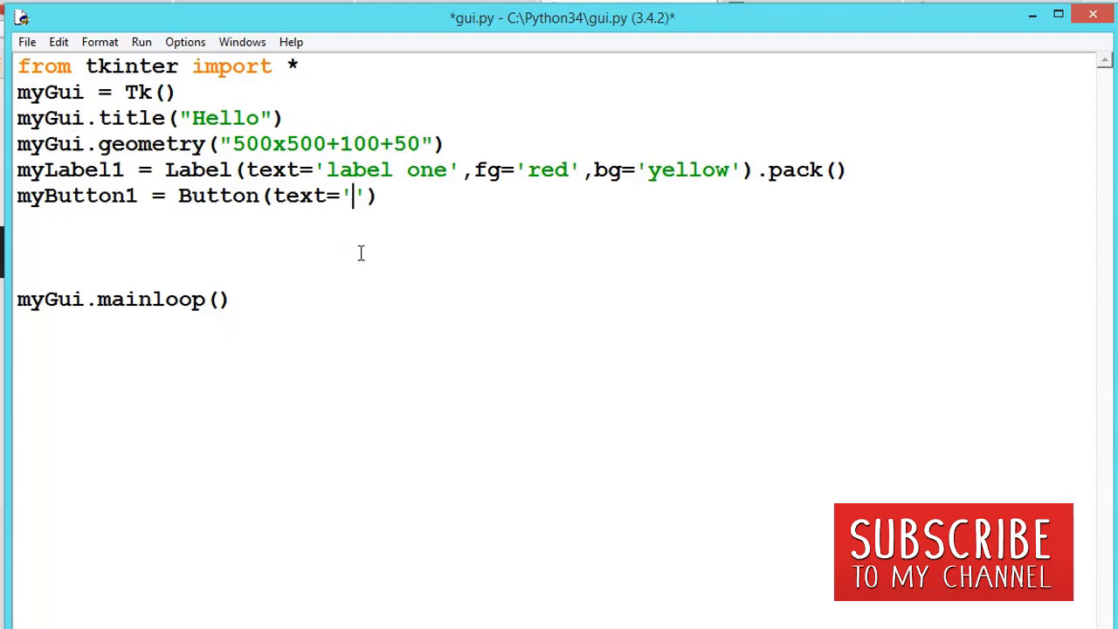
{"action": "type", "text": "enter"}
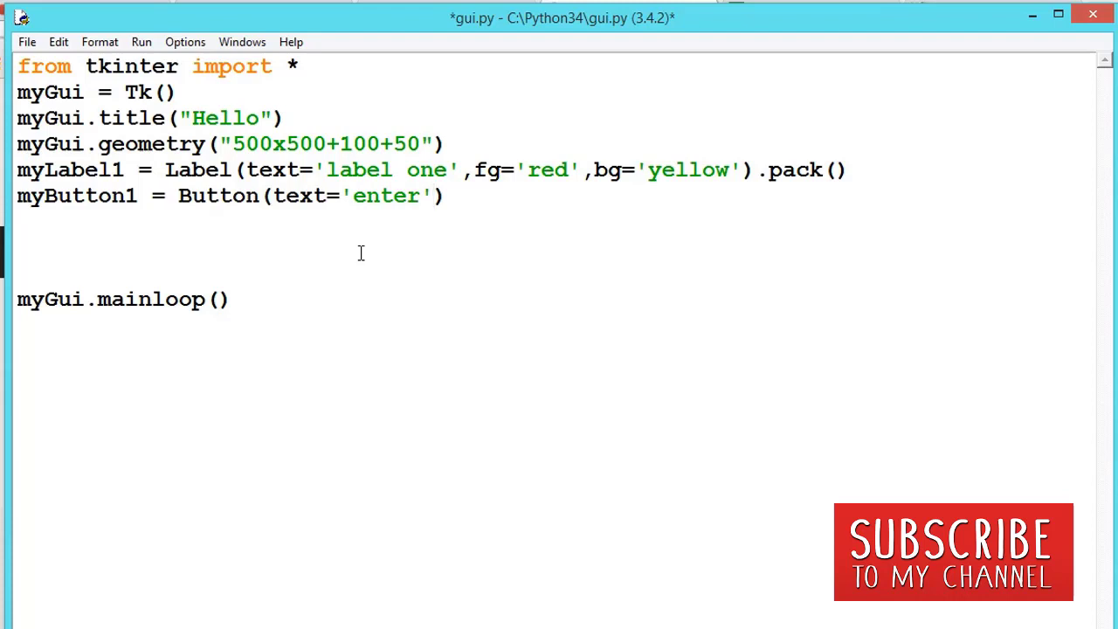
- Append .pack() to the button line so it stacks under label one
{"action": "left_click", "coordinate": [448, 196]}
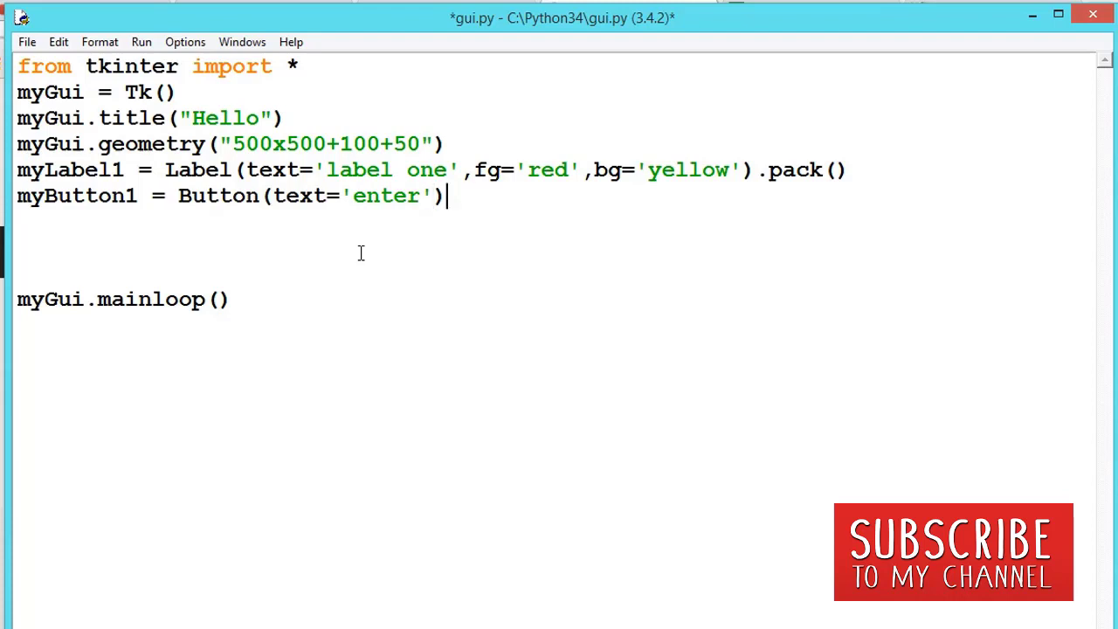
{"action": "type", "text": ".pack"}
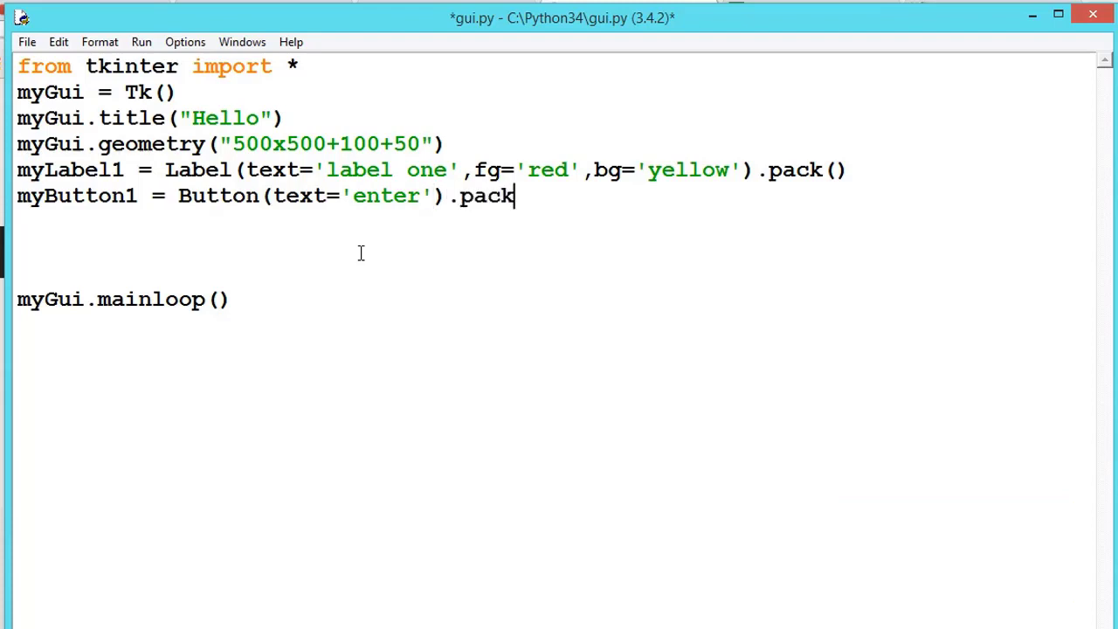
{"action": "type", "text": "()"}
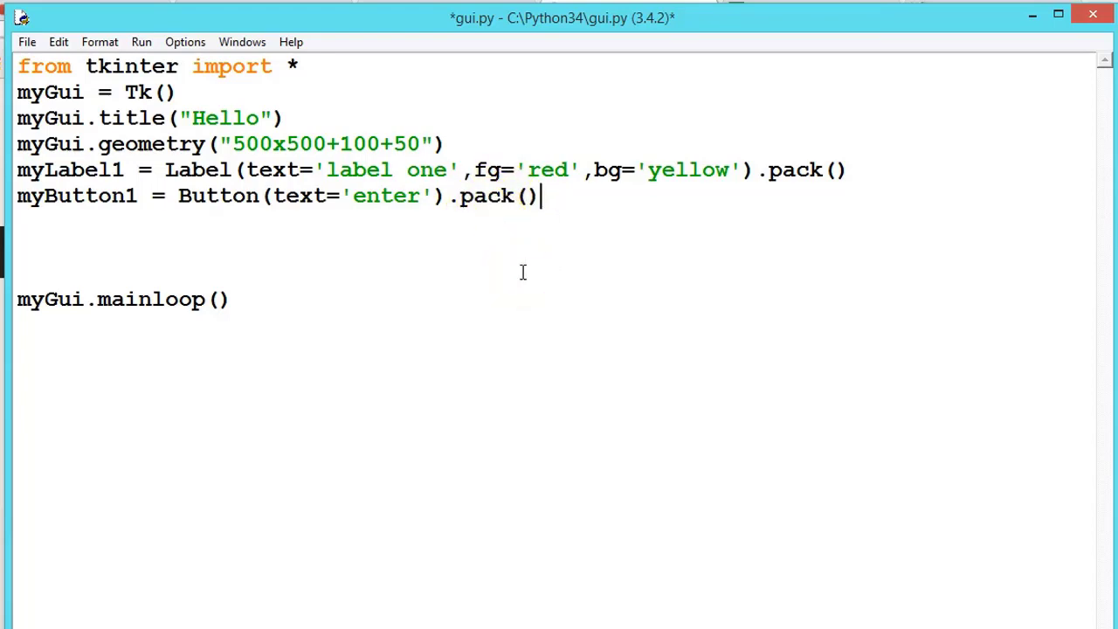
- Run the module, saving gui.py first, view the Hello window with label one and enter, then close it
{"action": "left_click", "coordinate": [140, 42]}
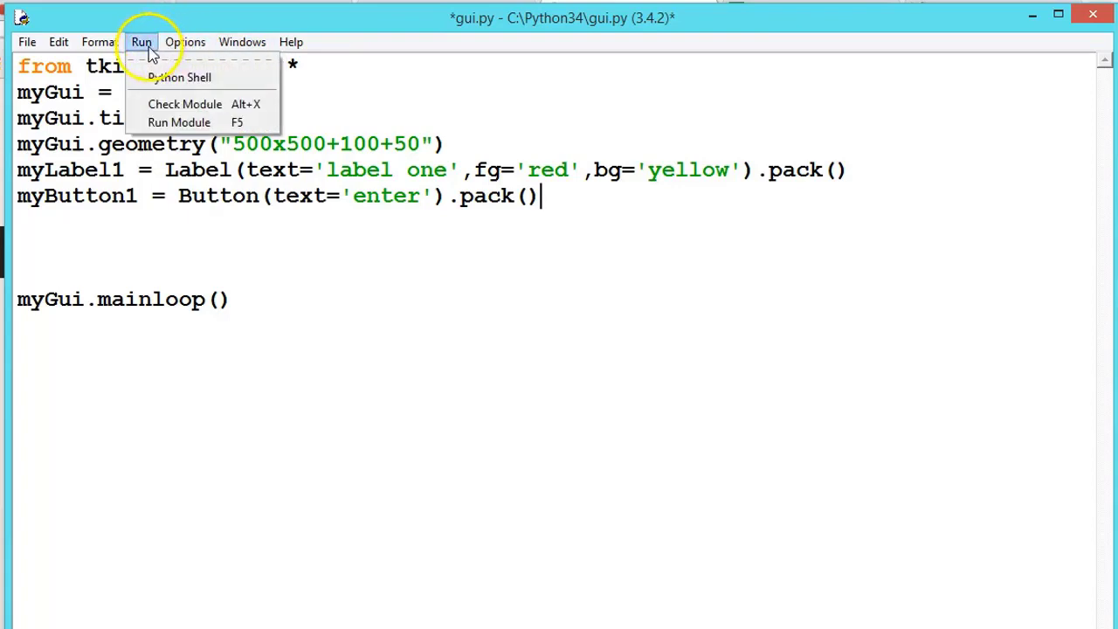
{"action": "left_click", "coordinate": [178, 123]}
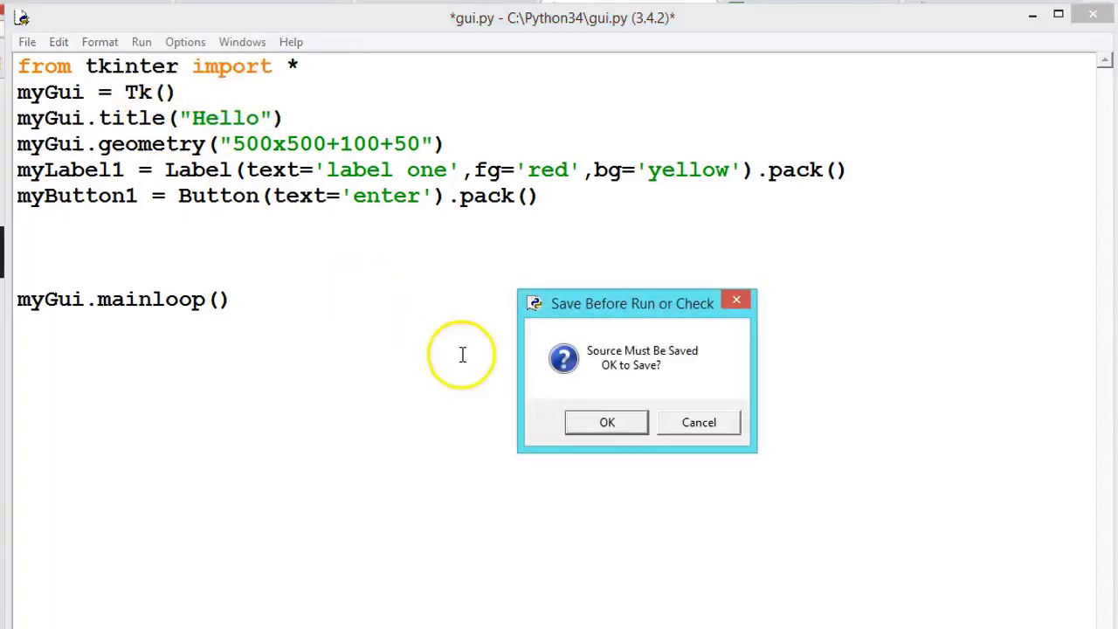
{"action": "left_click", "coordinate": [606, 421]}
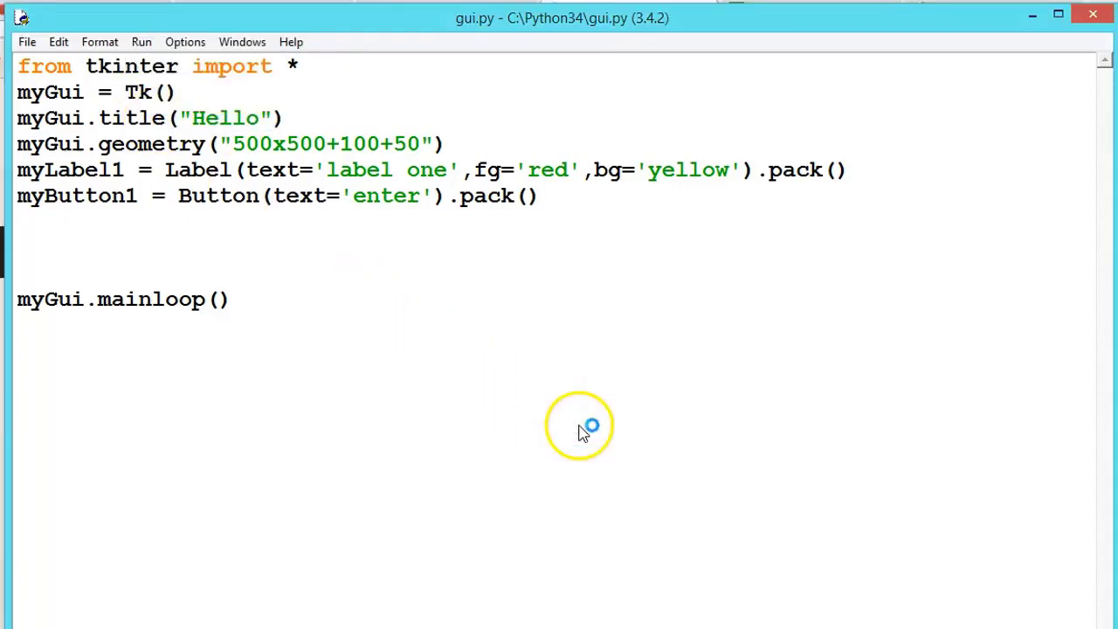
{"action": "key", "text": "F5"}
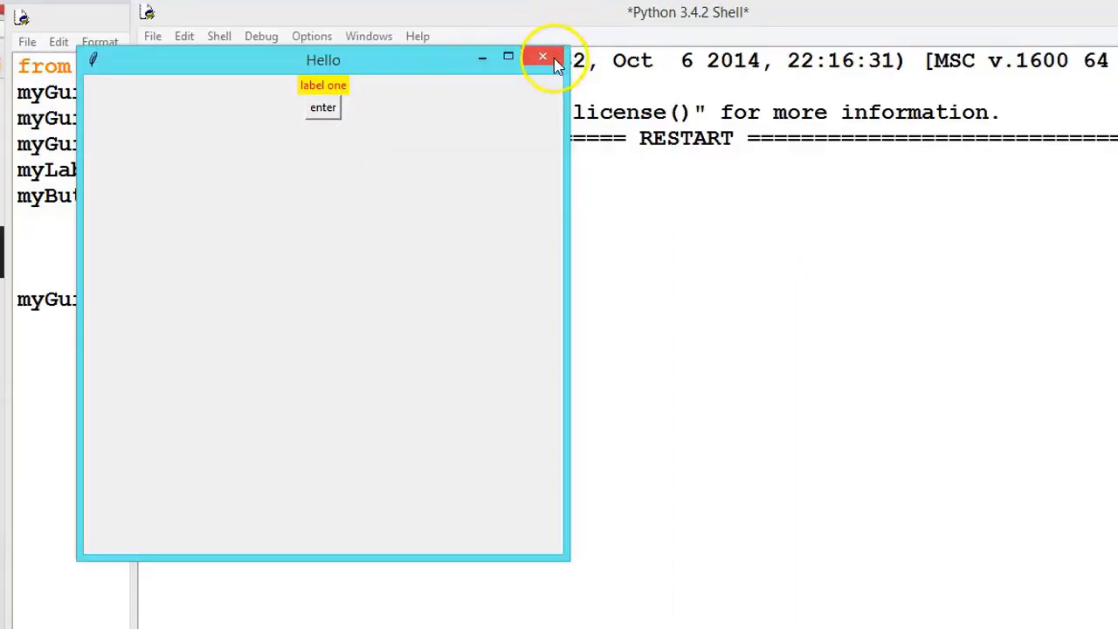
{"action": "left_click", "coordinate": [541, 56]}
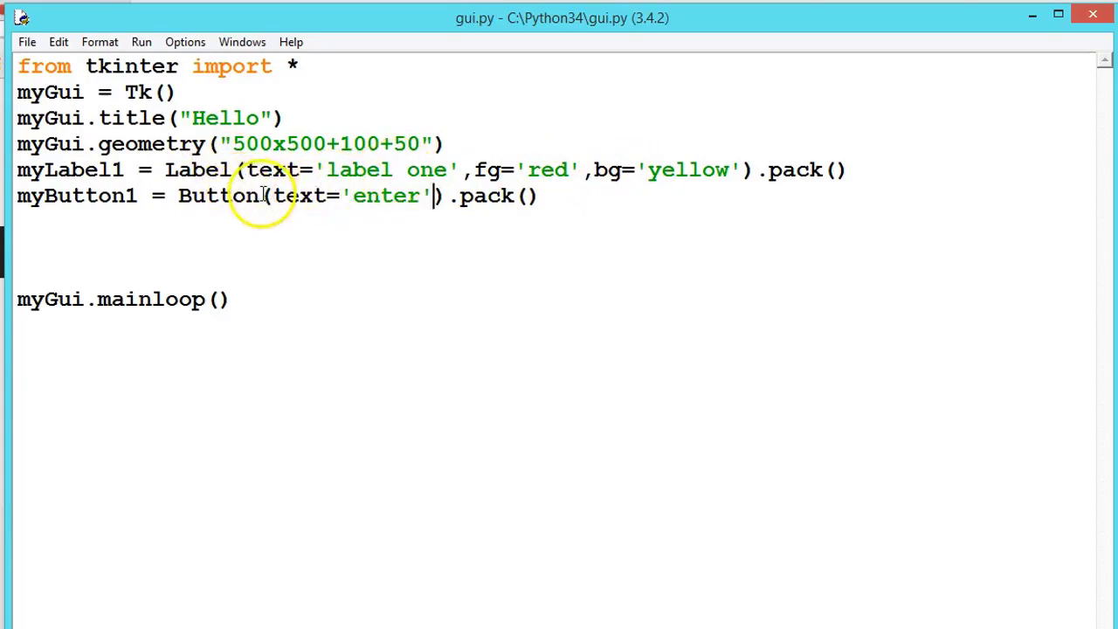
- Add fg='blue' to the enter button's Button call
{"action": "double_click", "coordinate": [218, 196]}
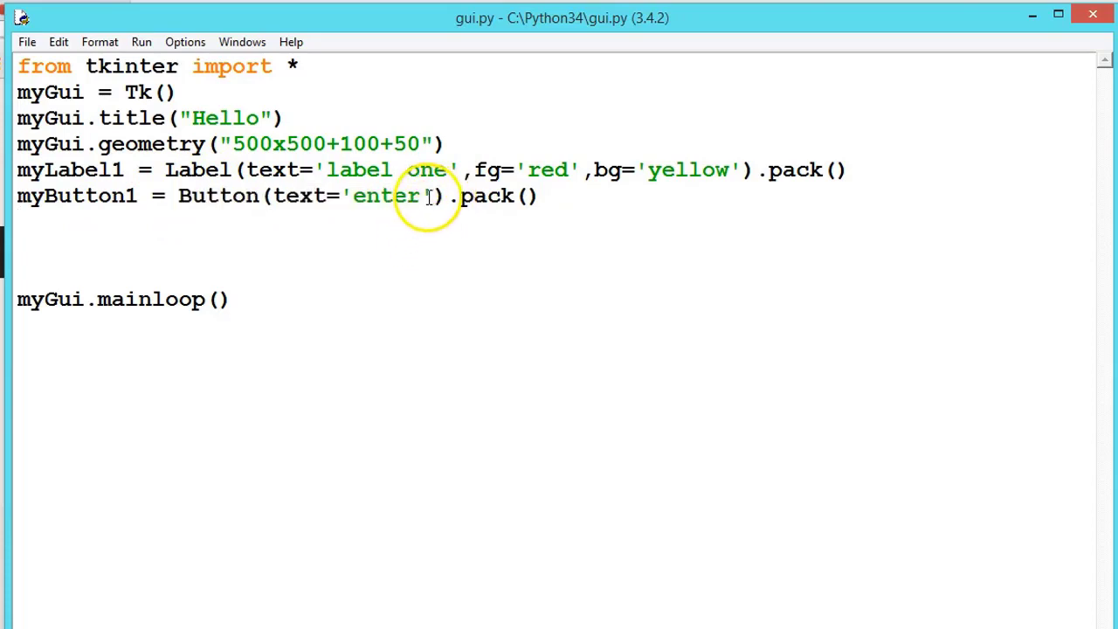
{"action": "type", "text": ","}
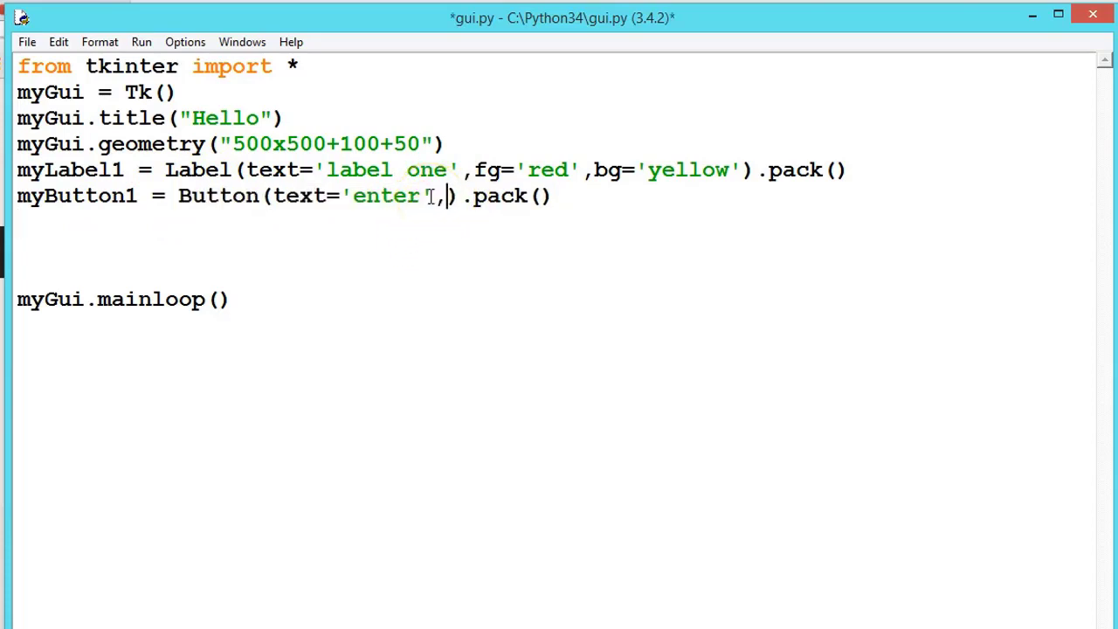
{"action": "type", "text": "fg="}
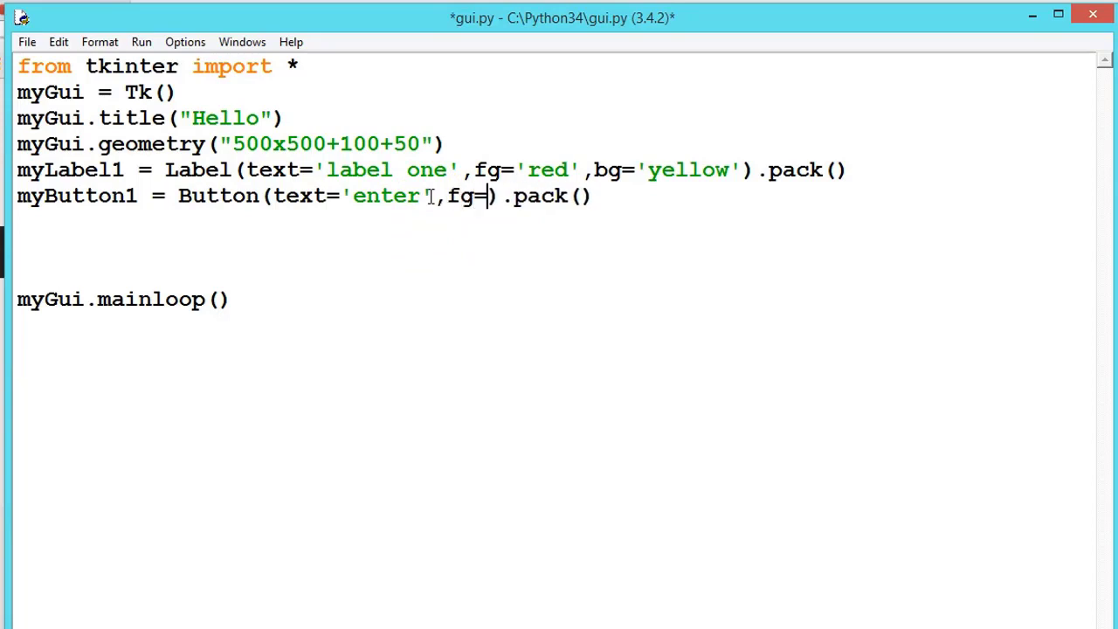
{"action": "type", "text": "''"}
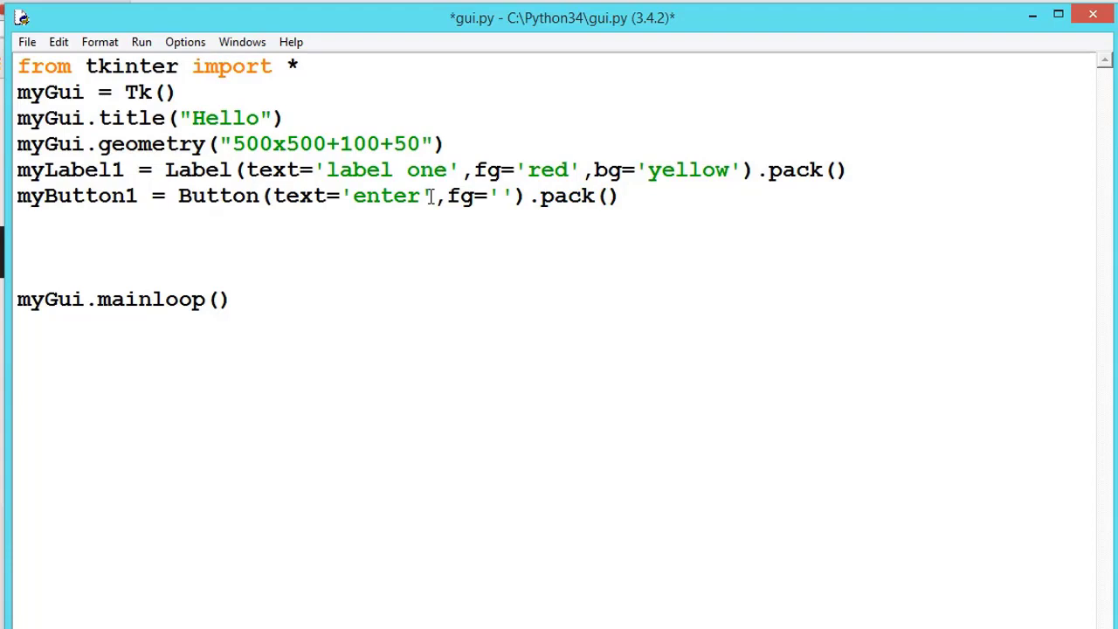
{"action": "left_click", "coordinate": [498, 196]}
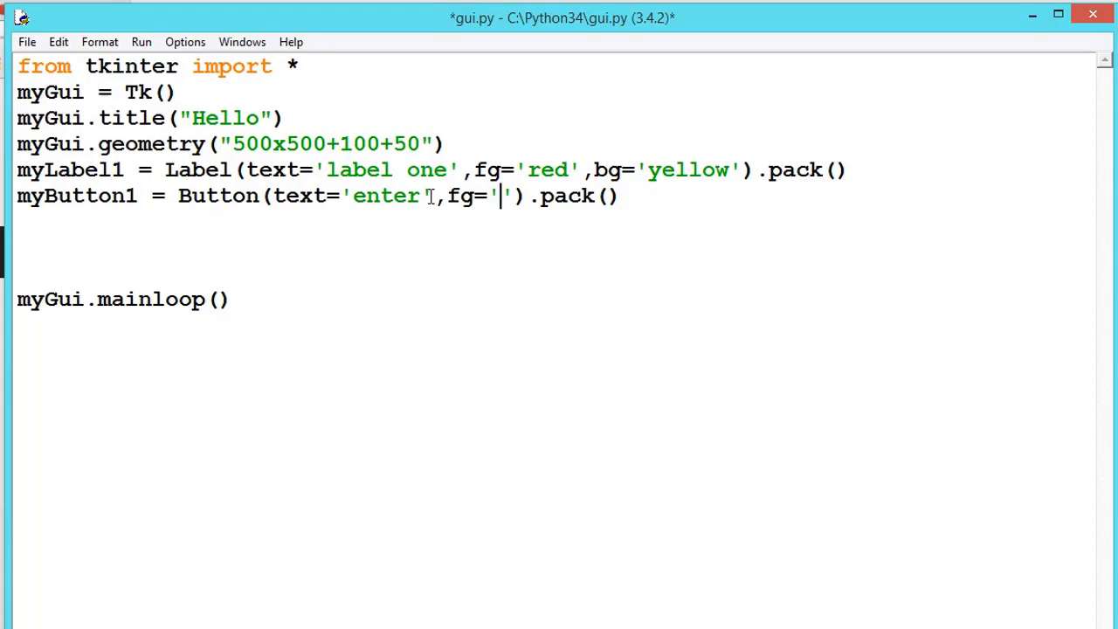
{"action": "type", "text": "blue"}
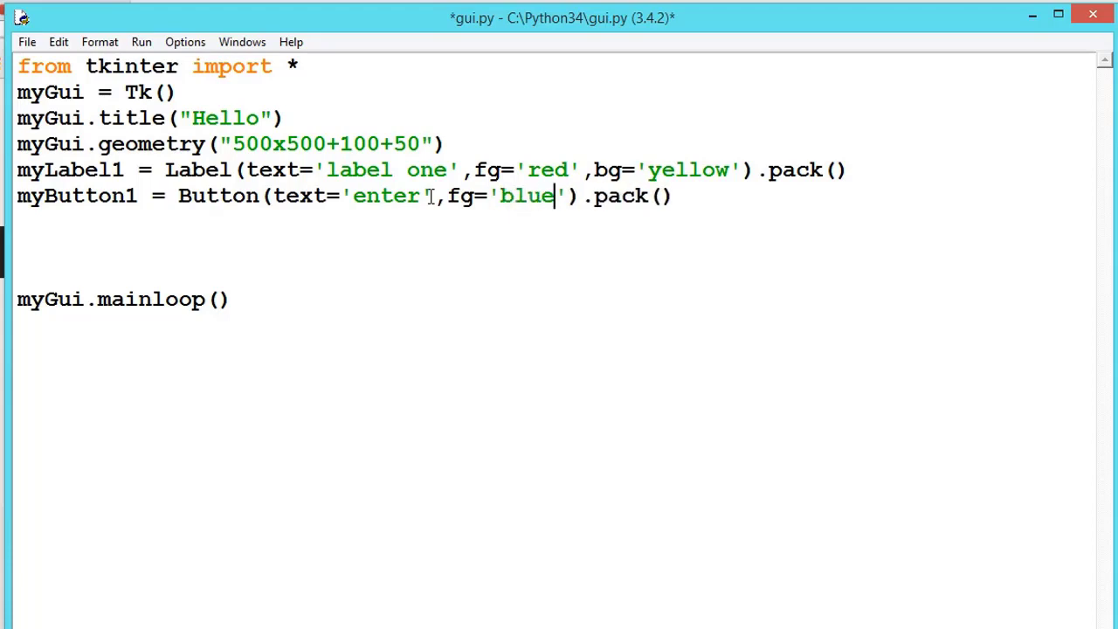
- Add bg='green' to the enter button and run the script with F5
{"action": "type", "text": ",b"}
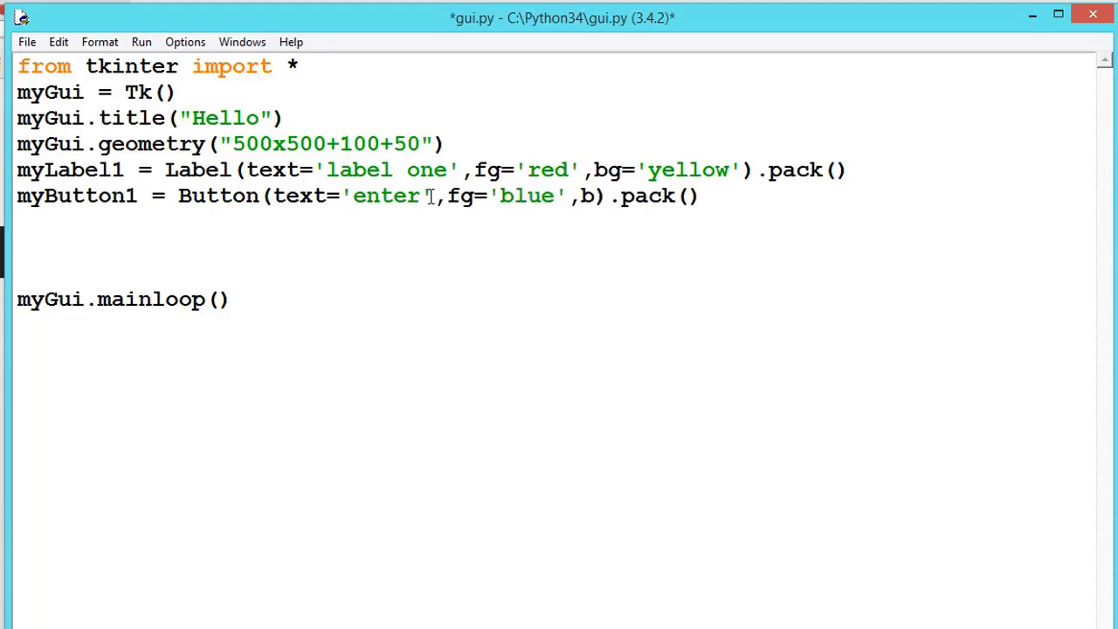
{"action": "type", "text": "g="}
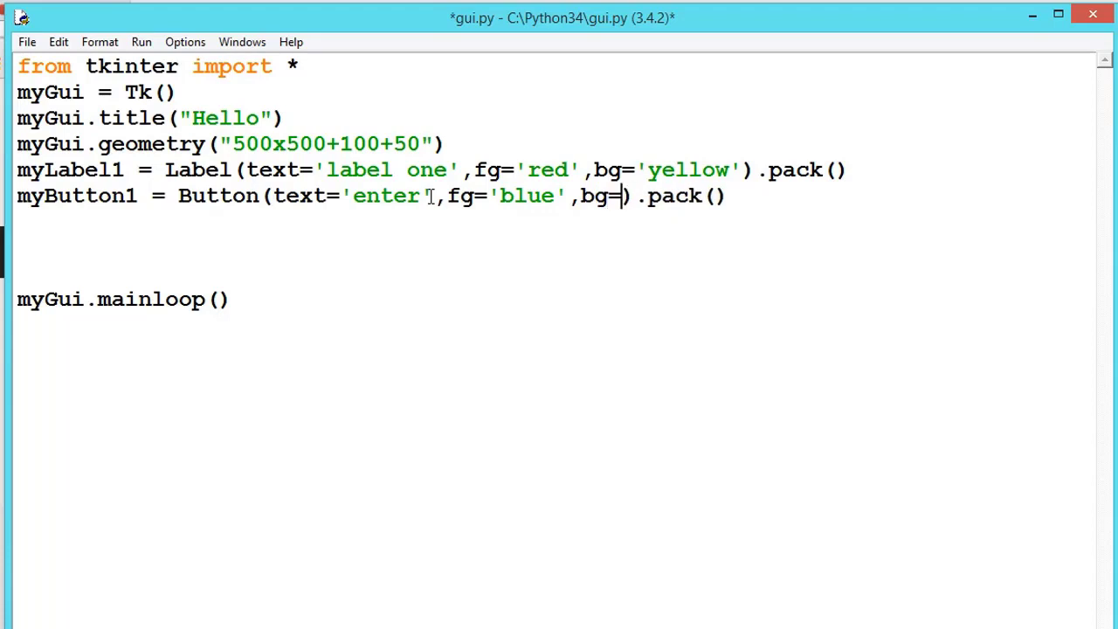
{"action": "type", "text": "'g"}
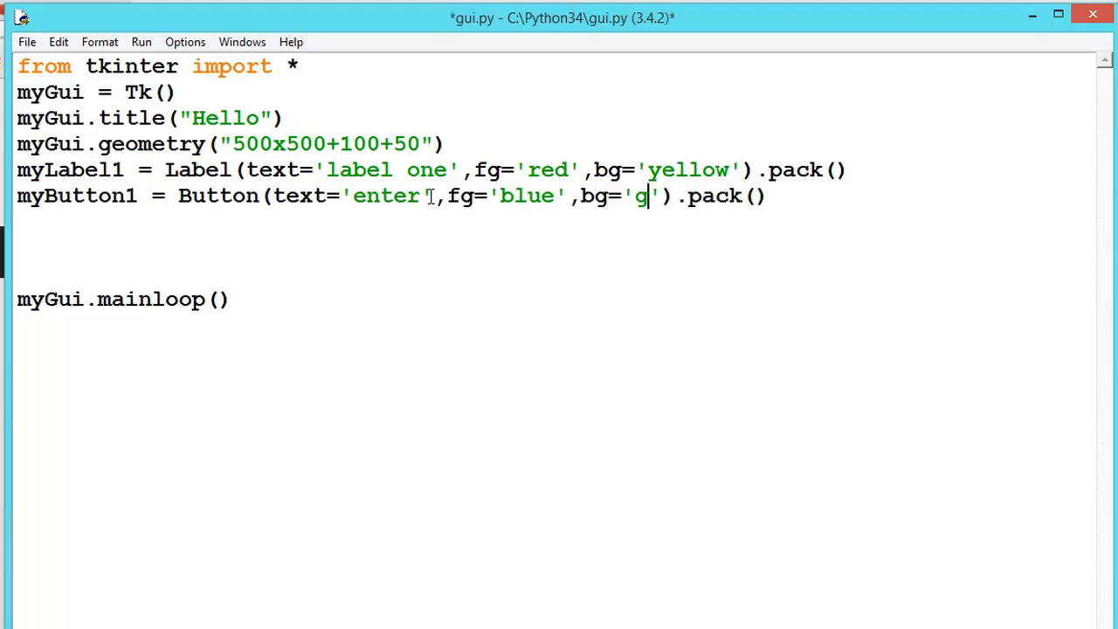
{"action": "type", "text": "reen"}
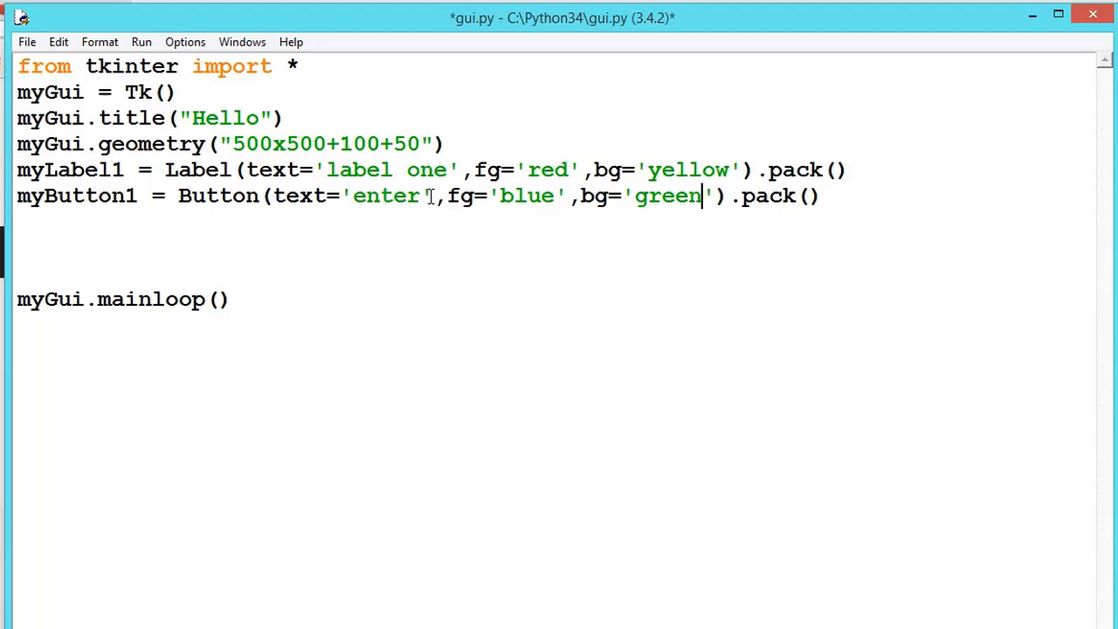
{"action": "key", "text": "F5"}
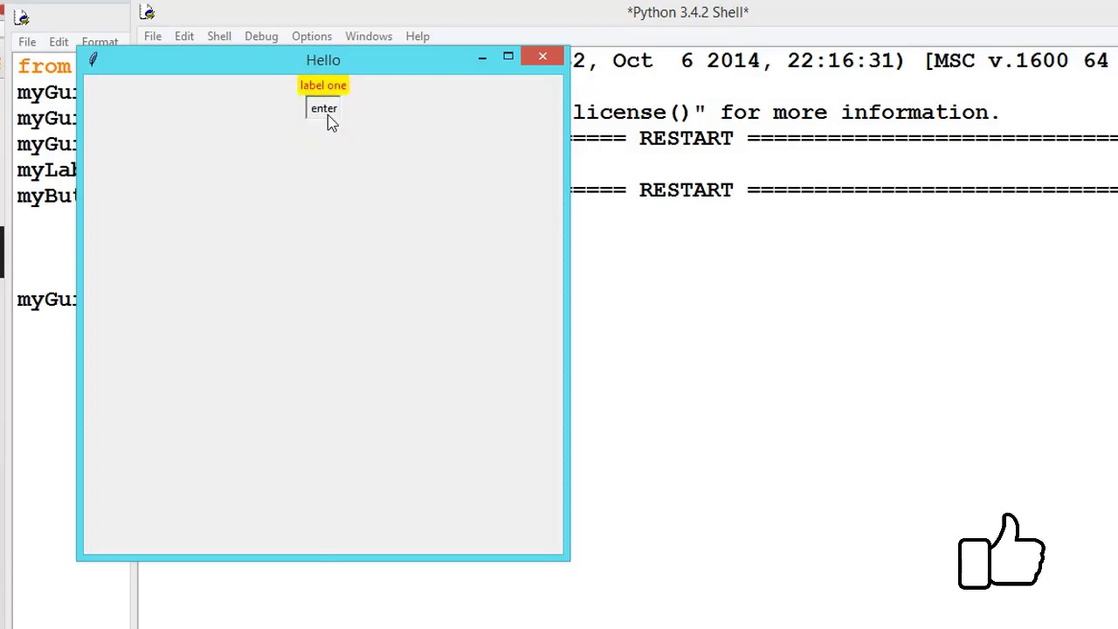
- Press the green enter button in the Hello window, then close the window
{"action": "left_click", "coordinate": [323, 108]}
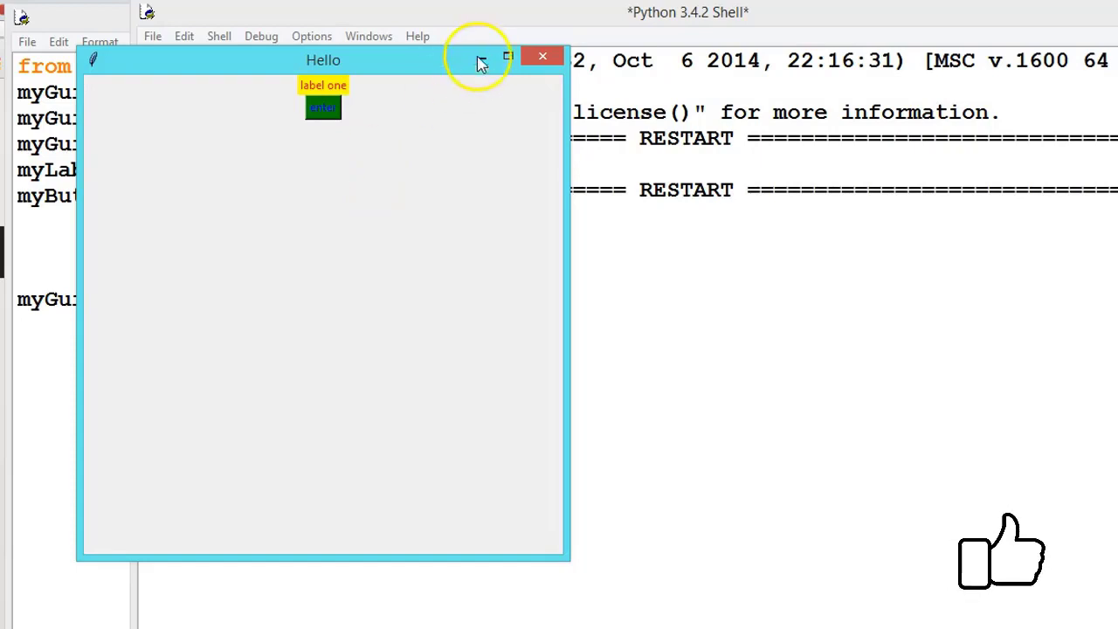
{"action": "left_click", "coordinate": [542, 56]}
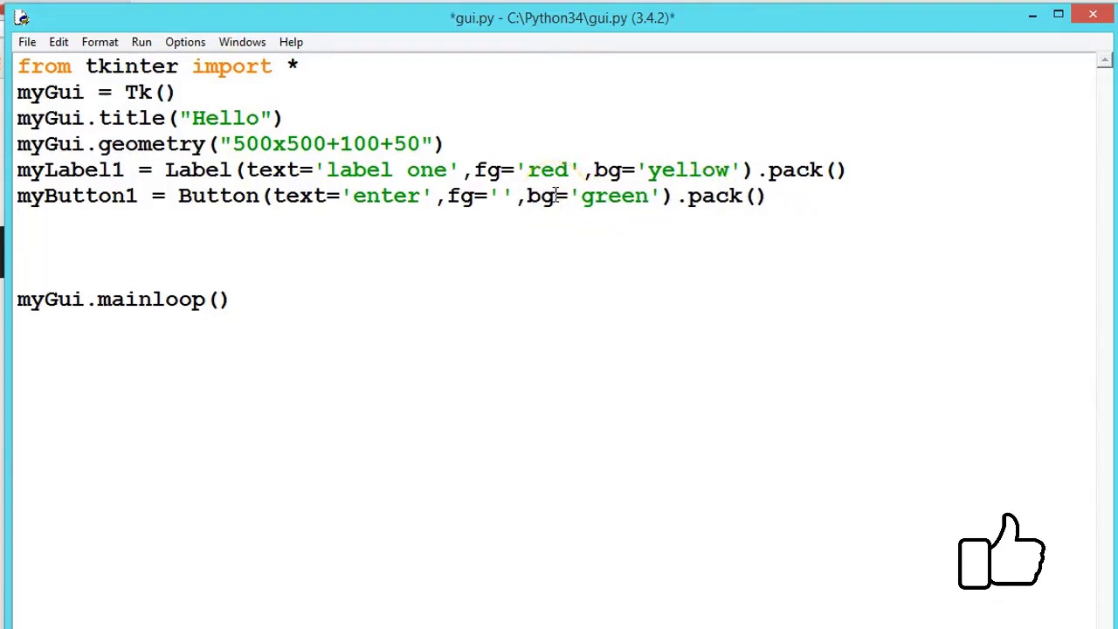
- Set the enter button's fg to 'black', rerun the script and close the Hello window
{"action": "type", "text": "black"}
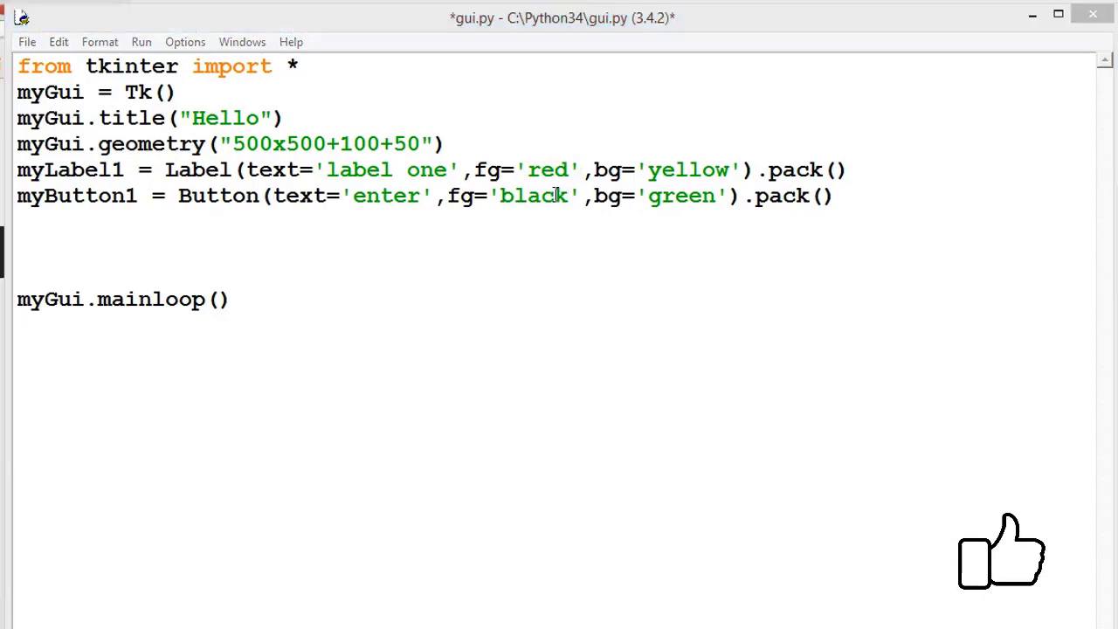
{"action": "key", "text": "F5"}
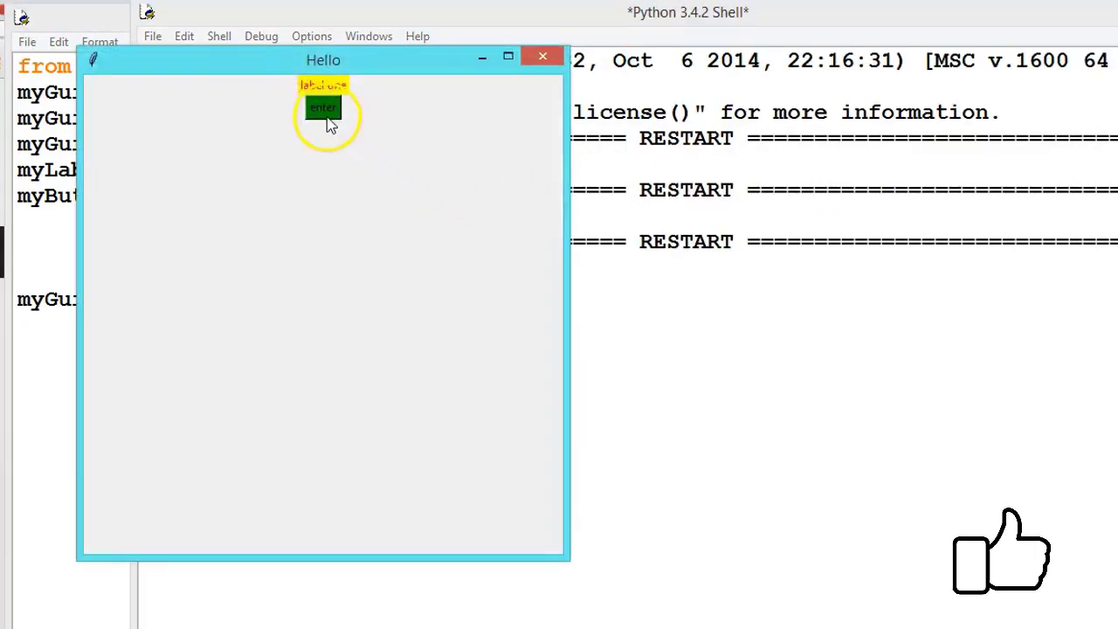
{"action": "mouse_move", "coordinate": [412, 243]}
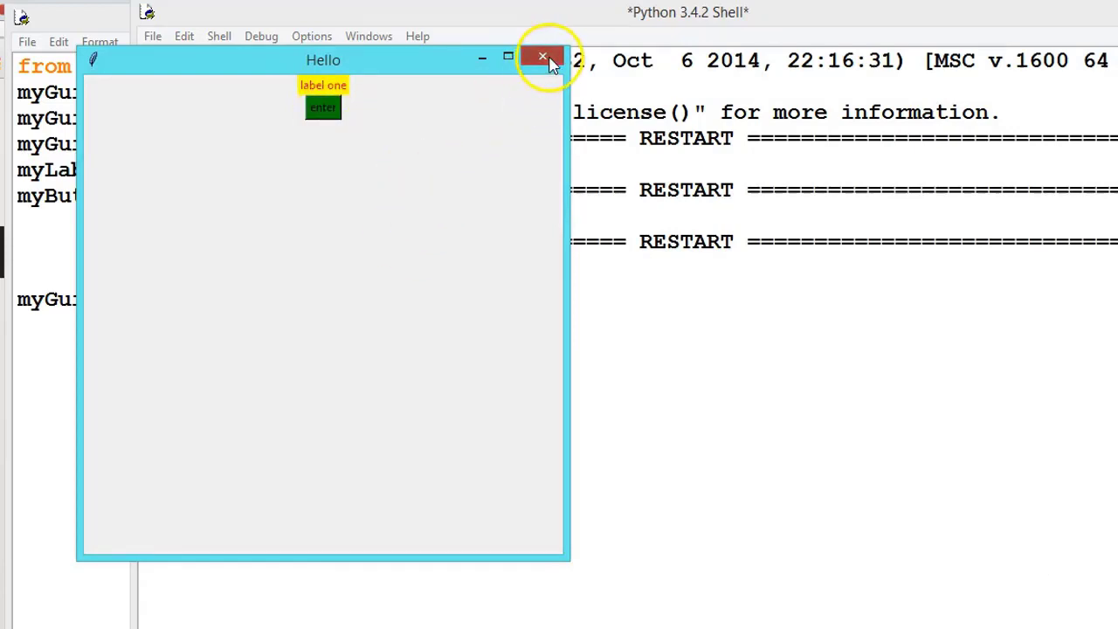
{"action": "left_click", "coordinate": [541, 56]}
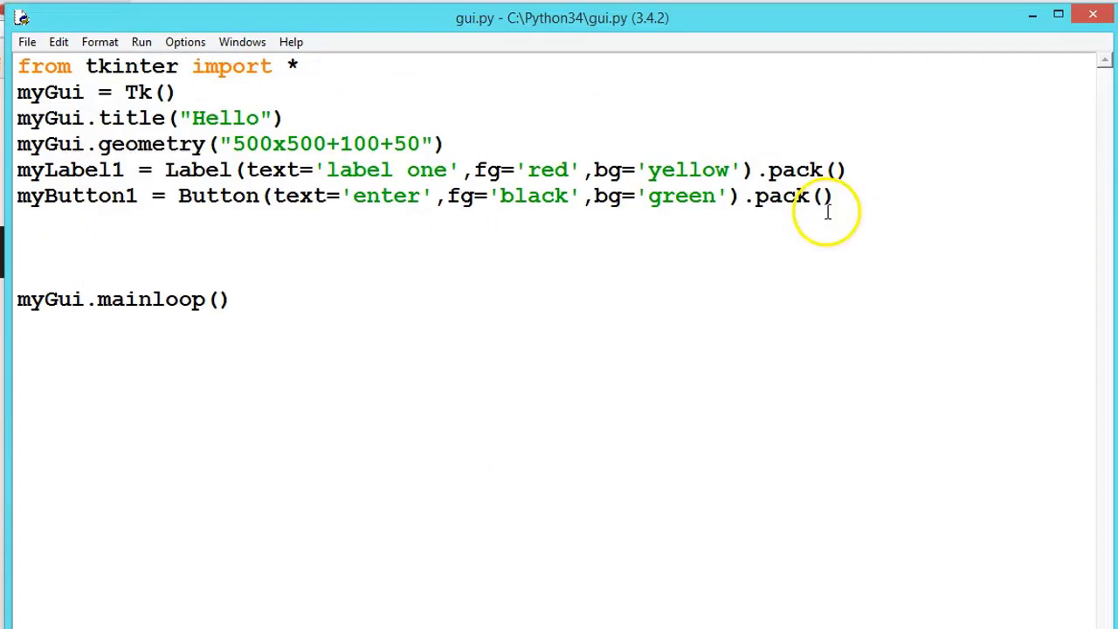
{"action": "mouse_move", "coordinate": [761, 166]}
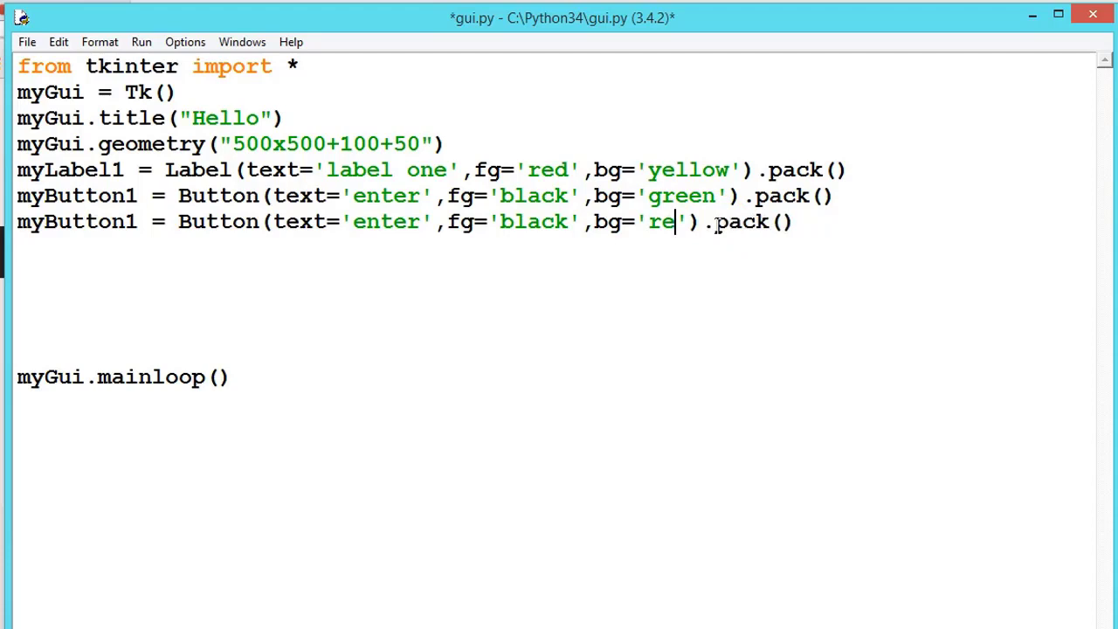
- Change the copied button's text to 'delete' for the red delete button
{"action": "type", "text": "d"}
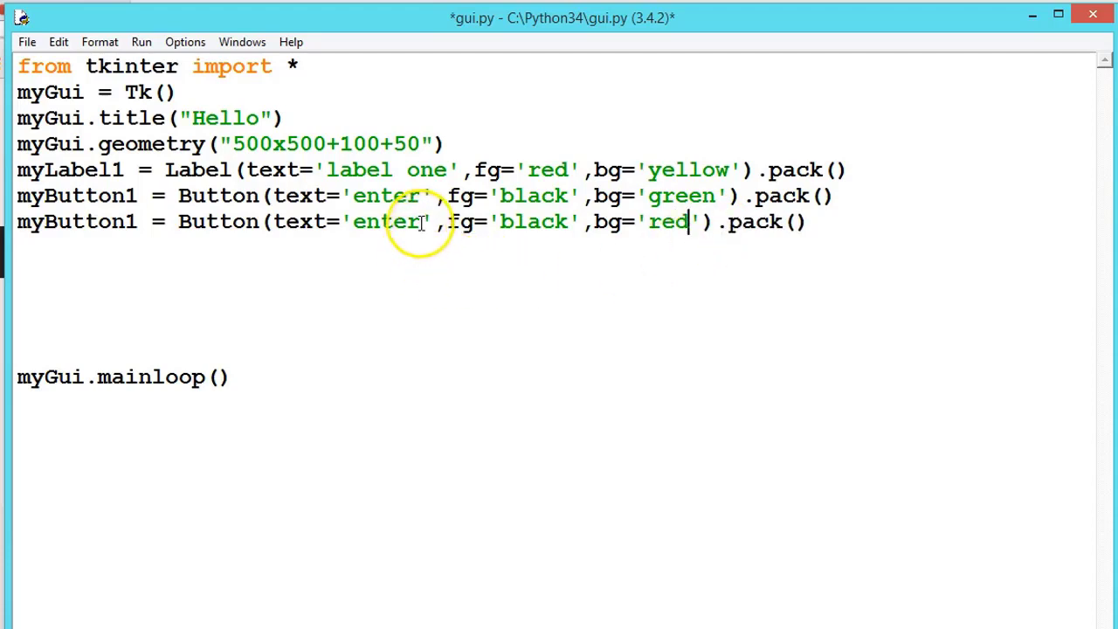
{"action": "type", "text": "de"}
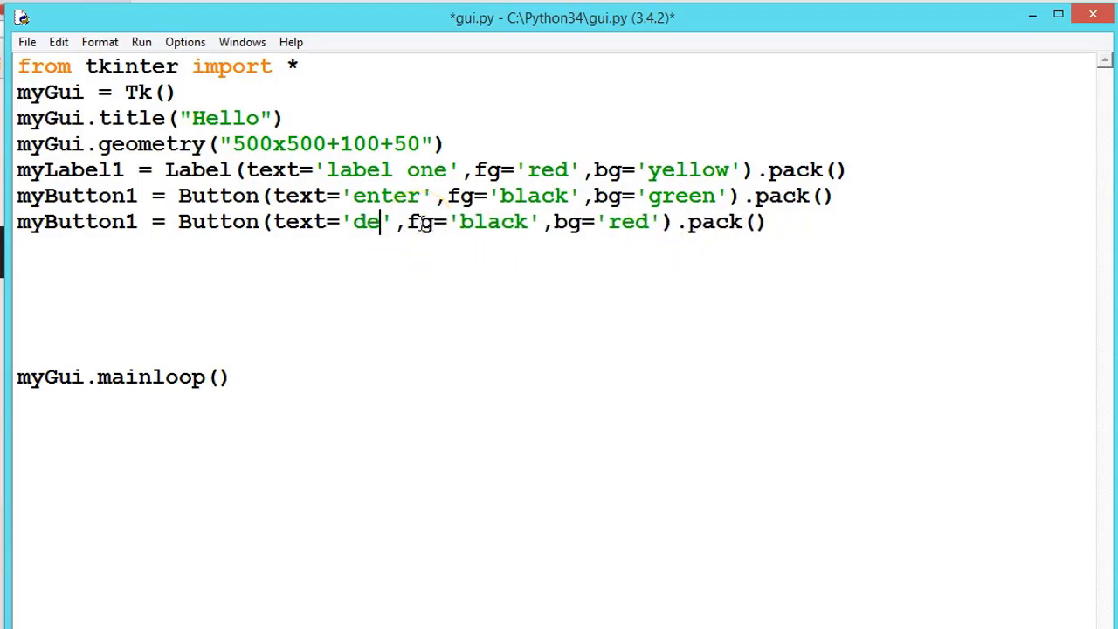
{"action": "type", "text": "lete"}
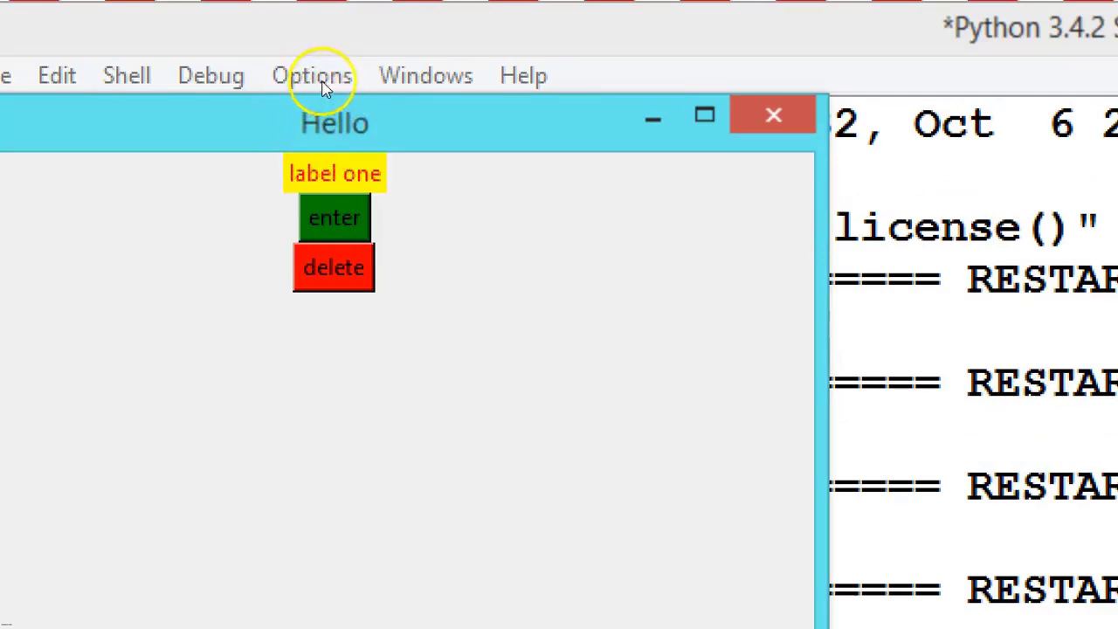
{"action": "mouse_move", "coordinate": [323, 136]}
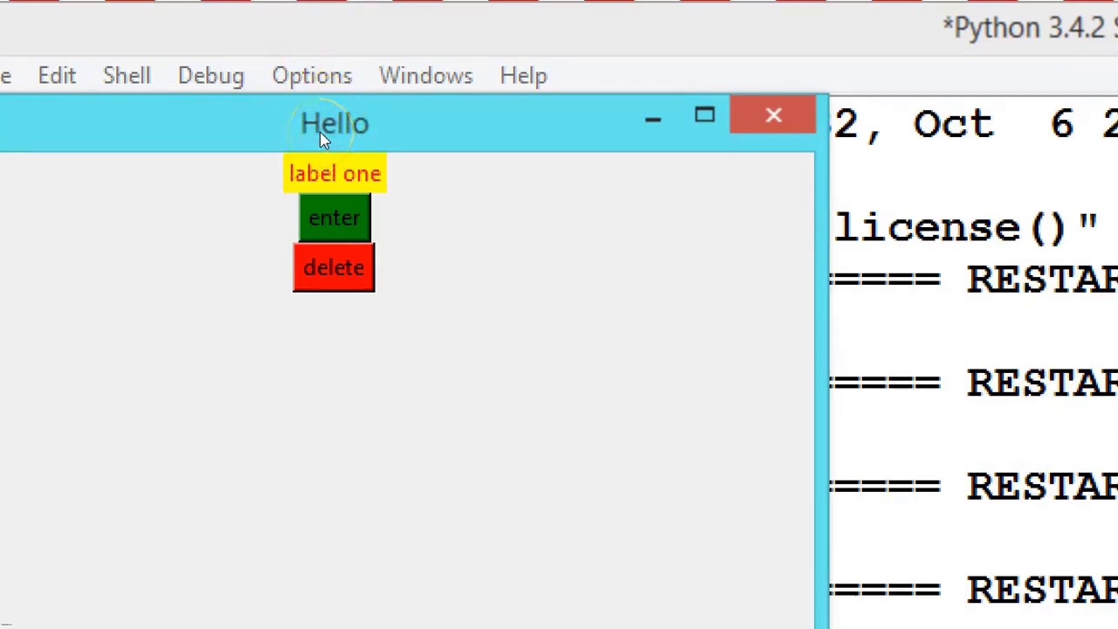
{"action": "mouse_move", "coordinate": [323, 114]}
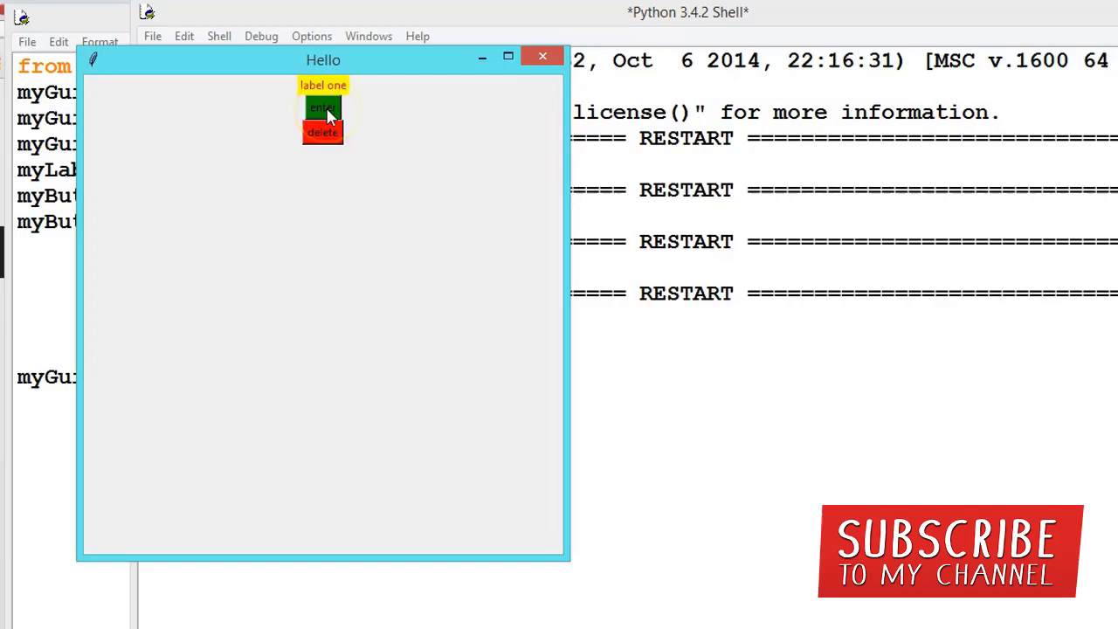
{"action": "mouse_move", "coordinate": [322, 210]}
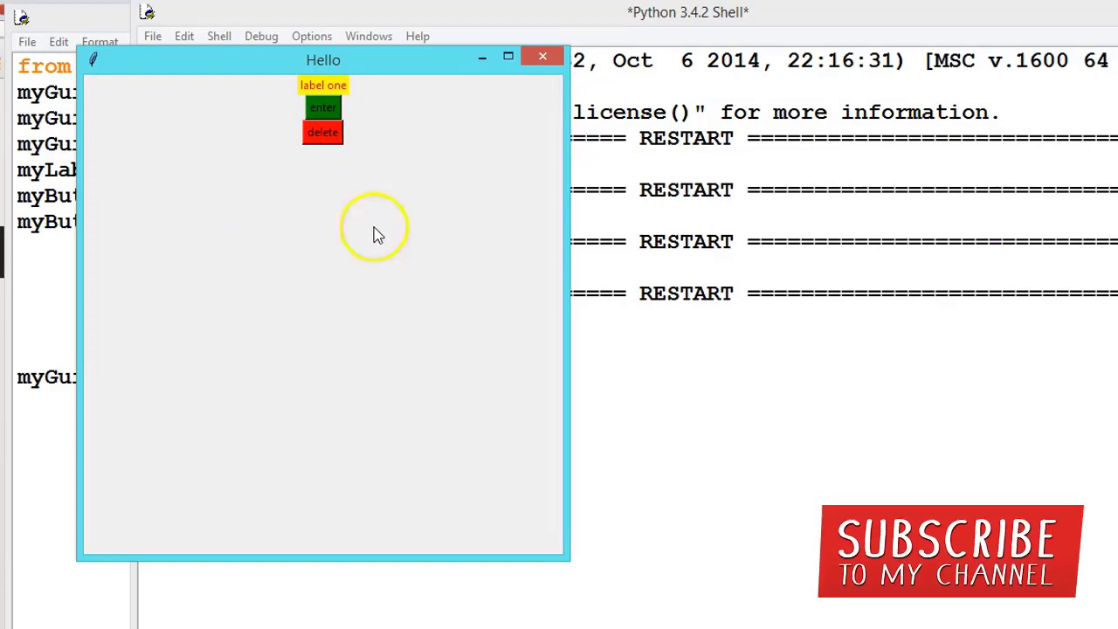
{"action": "mouse_move", "coordinate": [246, 201]}
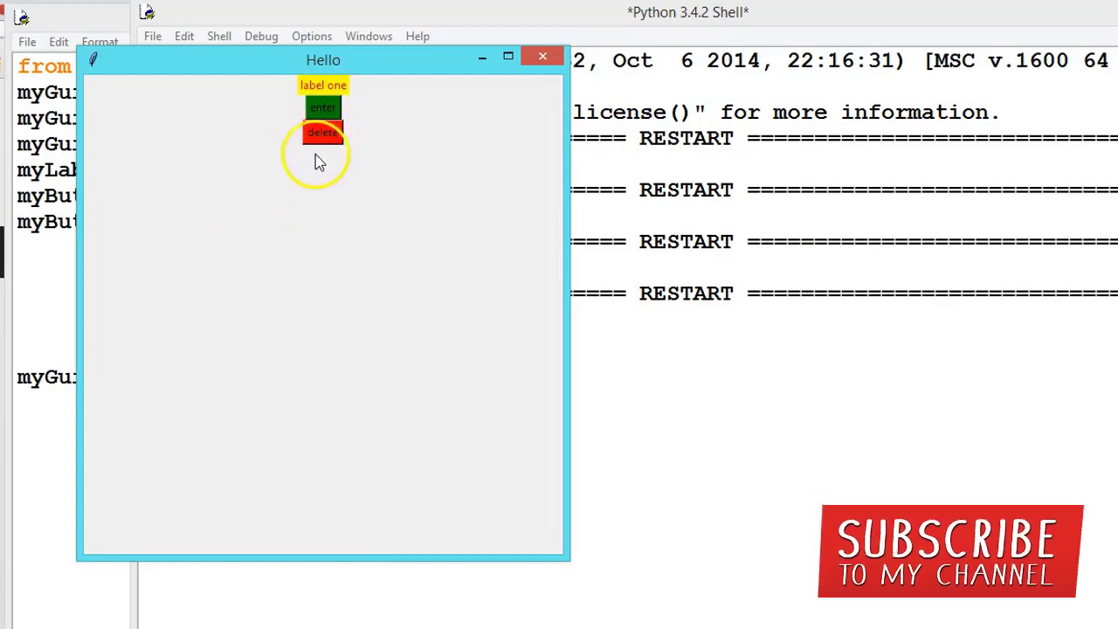
{"action": "mouse_move", "coordinate": [353, 194]}
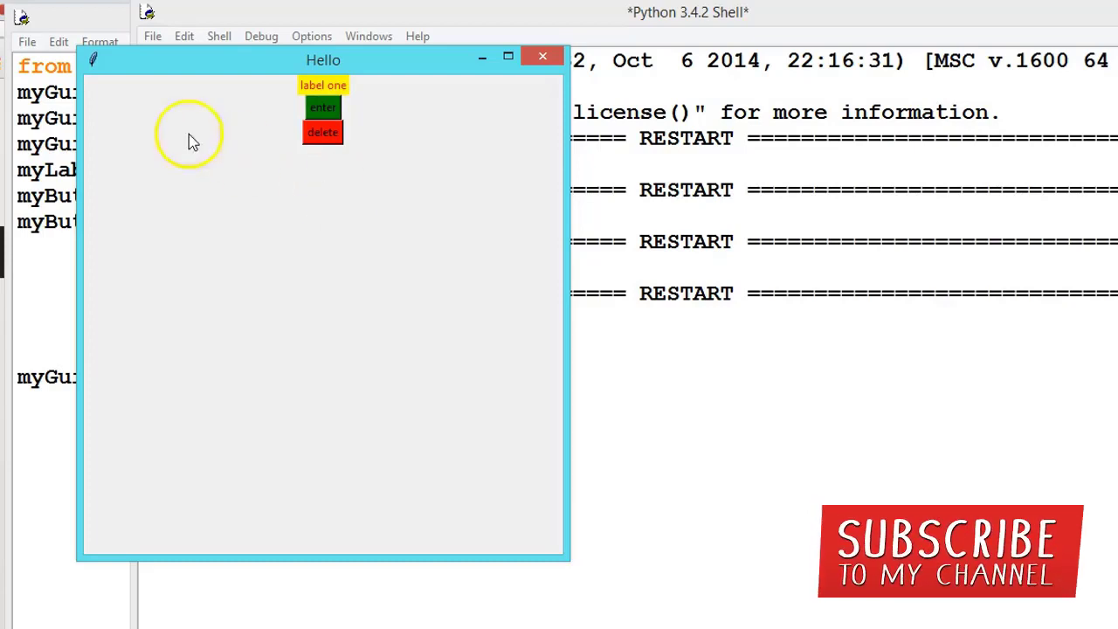
{"action": "mouse_move", "coordinate": [479, 276]}
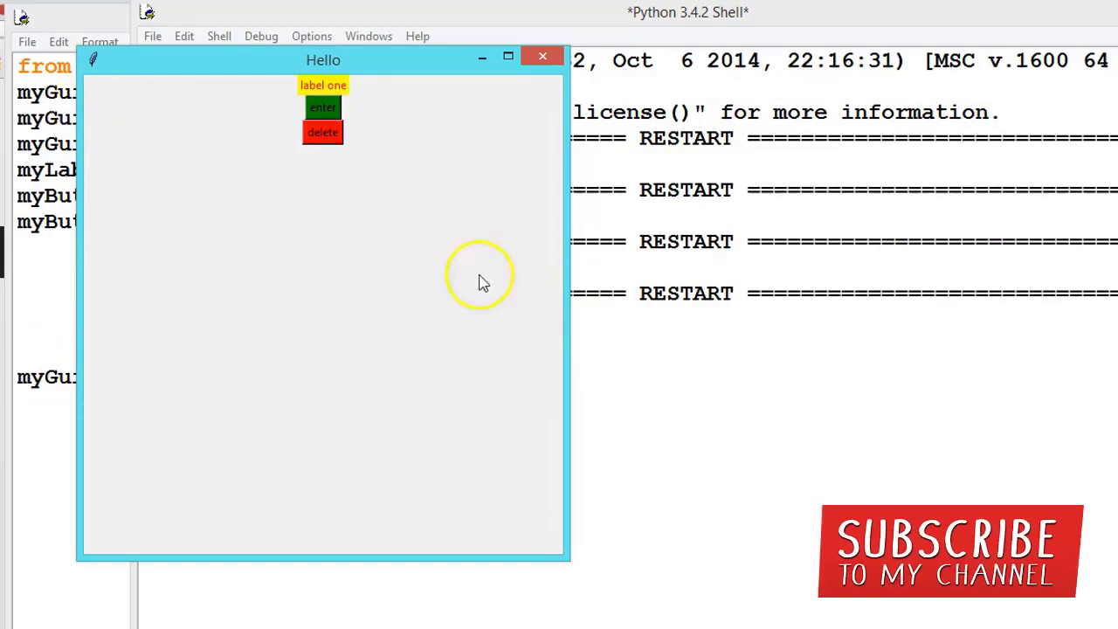
{"action": "mouse_move", "coordinate": [218, 376]}
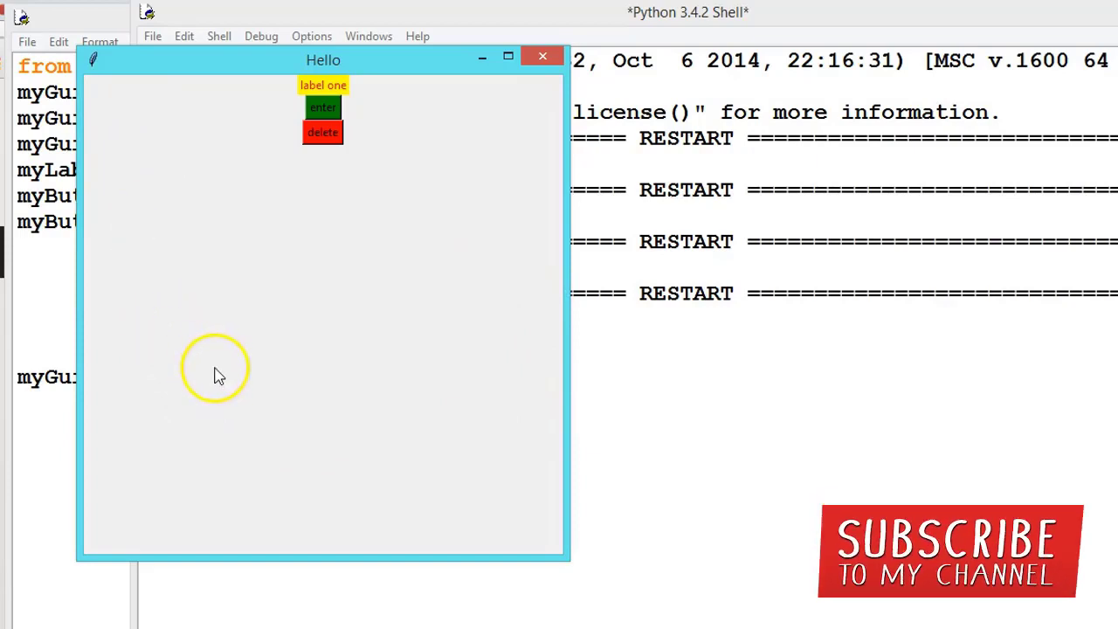
{"action": "mouse_move", "coordinate": [294, 365]}
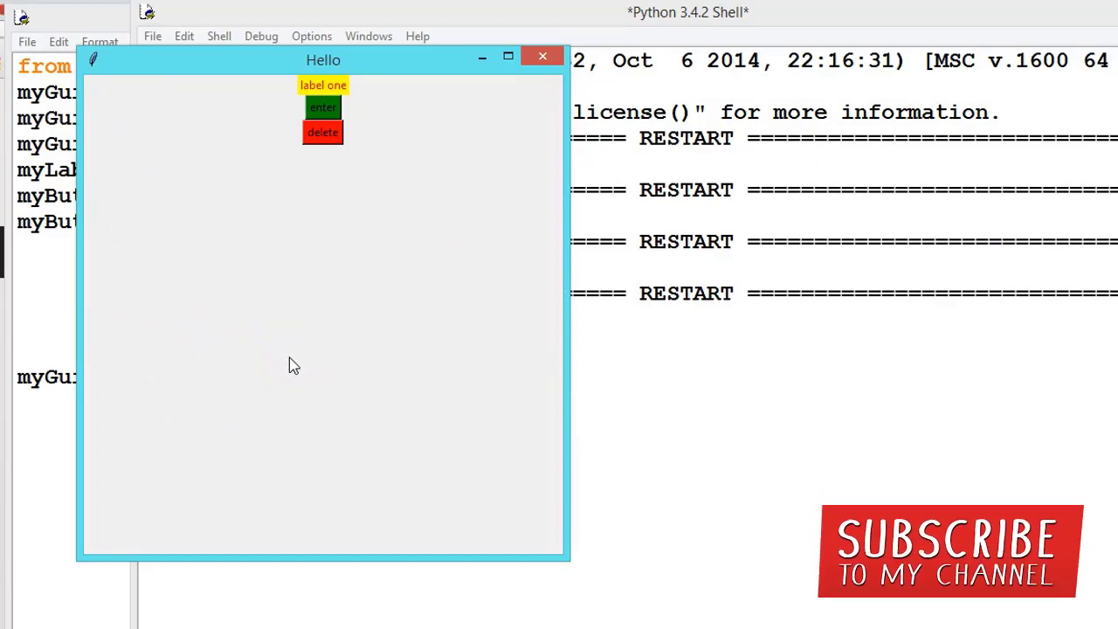